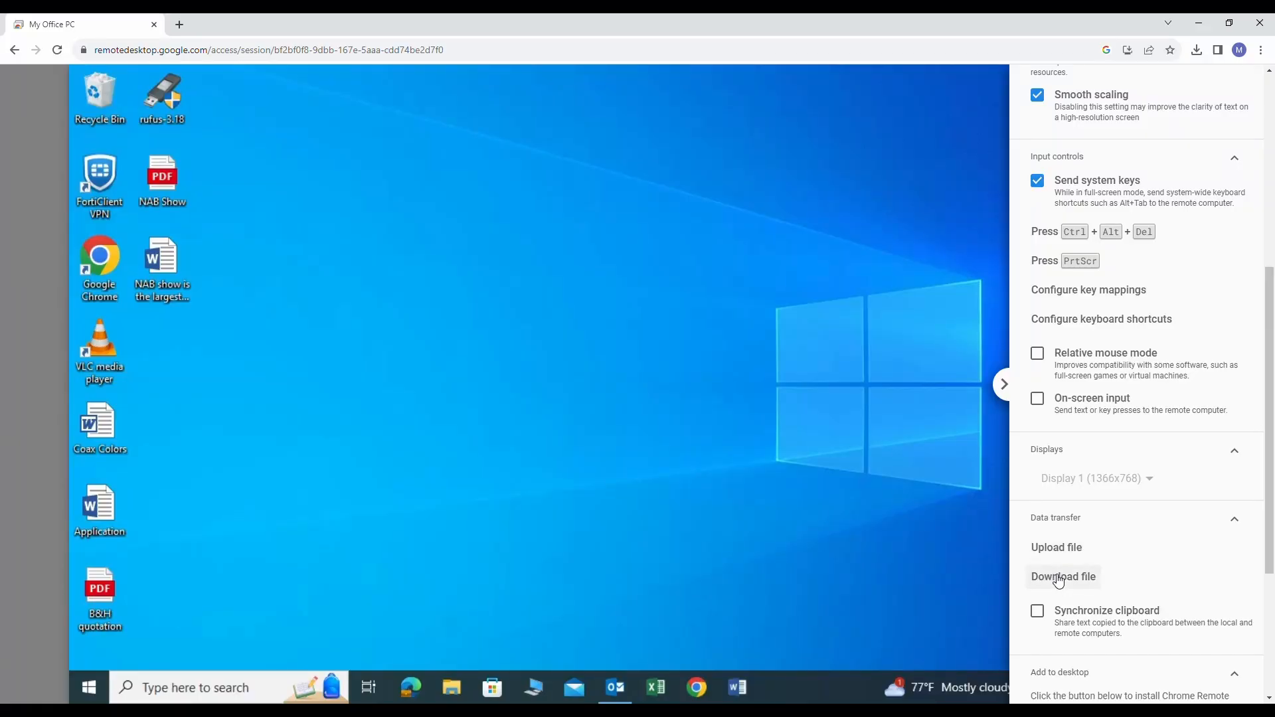
- Disconnect from My Office PC using the session options side panel
{"action": "left_click", "coordinate": [1062, 576]}
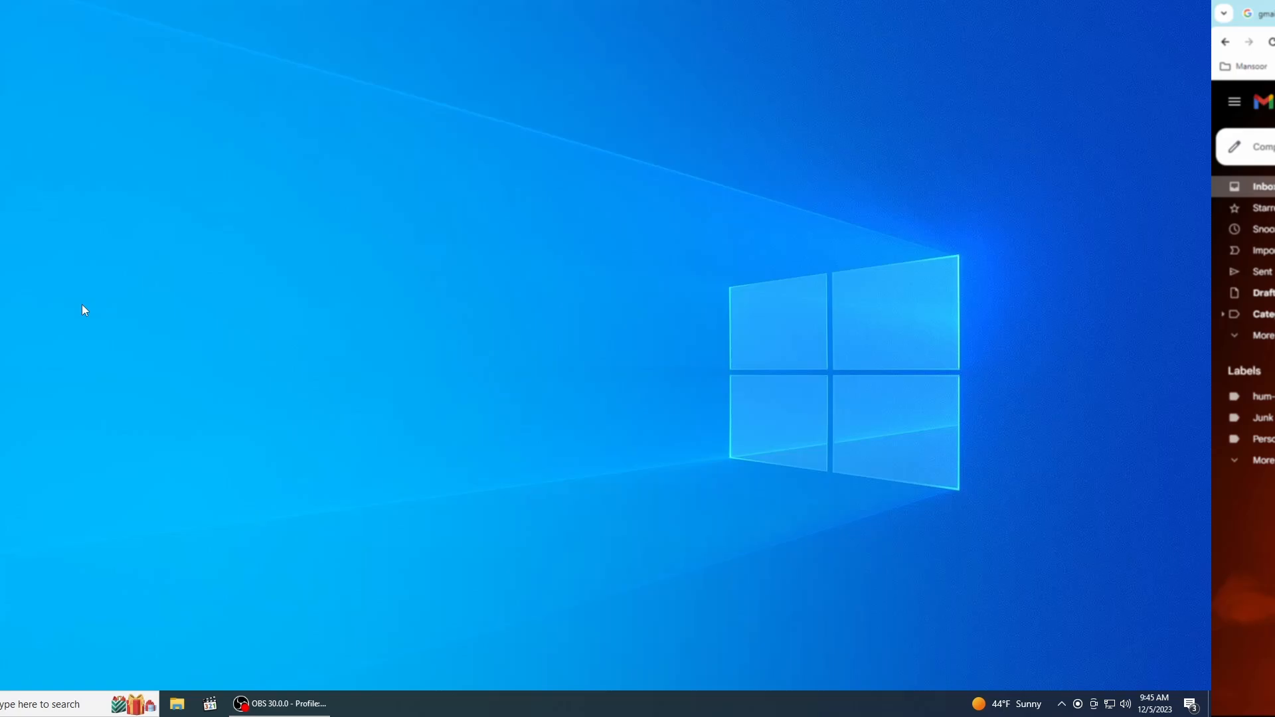
- Search 'chrome remote desktop' in Chrome and open the Chrome Remote Desktop site
{"action": "left_click", "coordinate": [450, 703]}
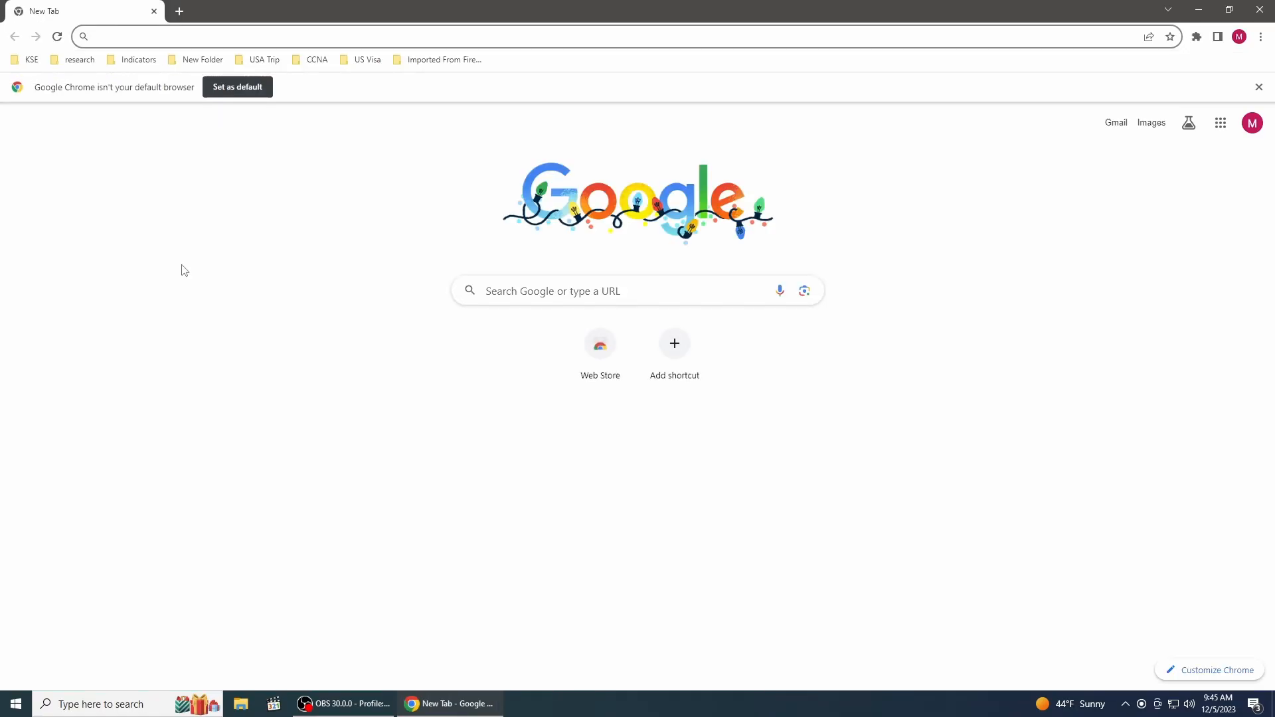
{"action": "type", "text": "chrome remote desktop"}
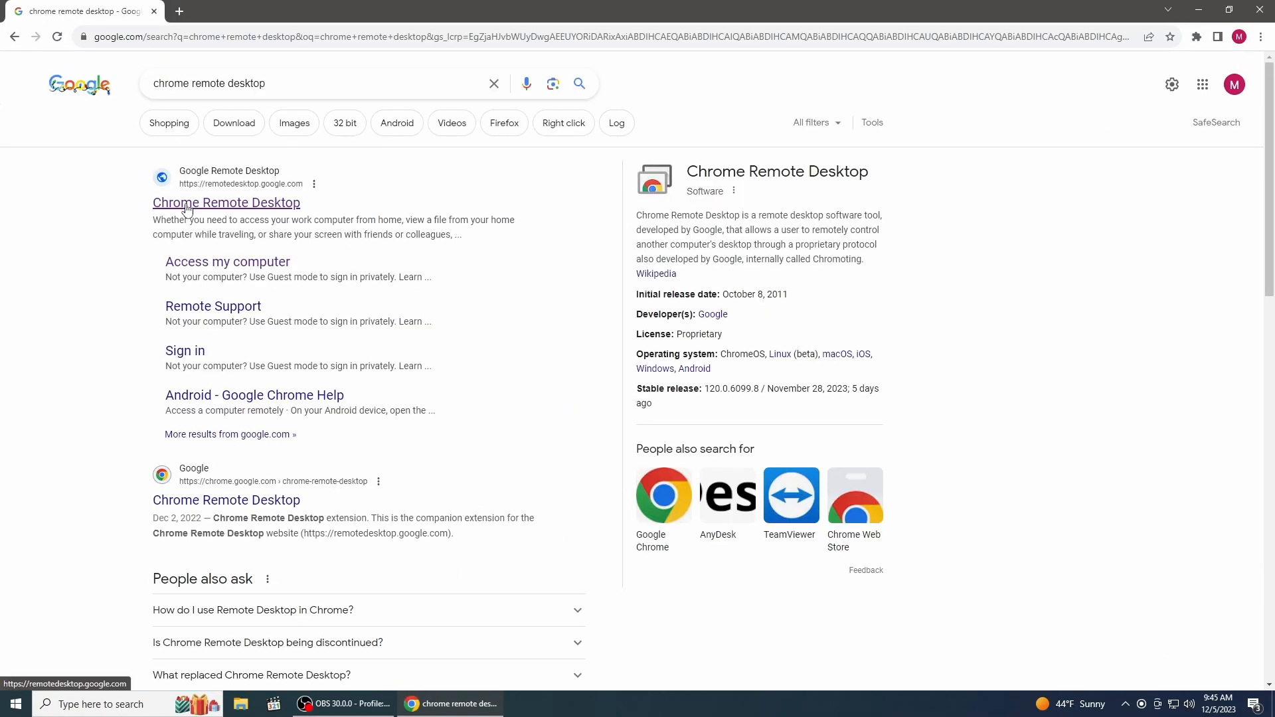
{"action": "left_click", "coordinate": [226, 202]}
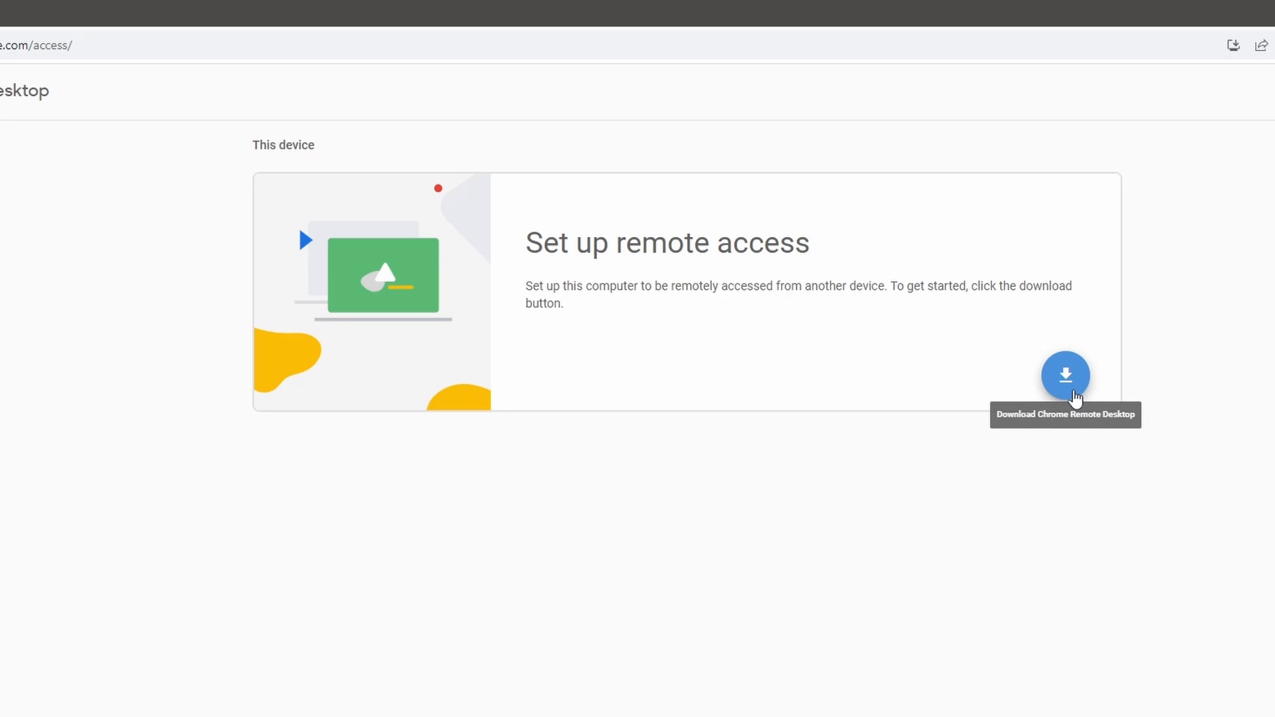
- Download and install the remote access host, then choose Turn on
{"action": "left_click", "coordinate": [1064, 375]}
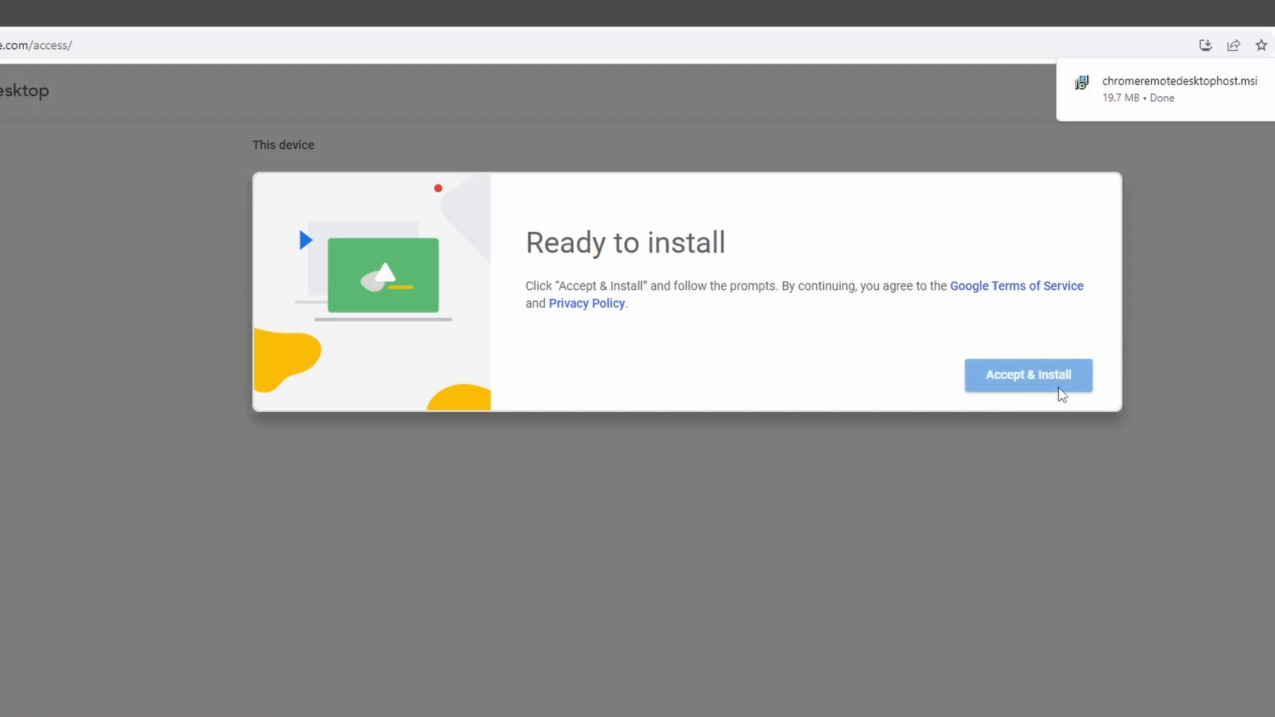
{"action": "mouse_move", "coordinate": [1158, 87]}
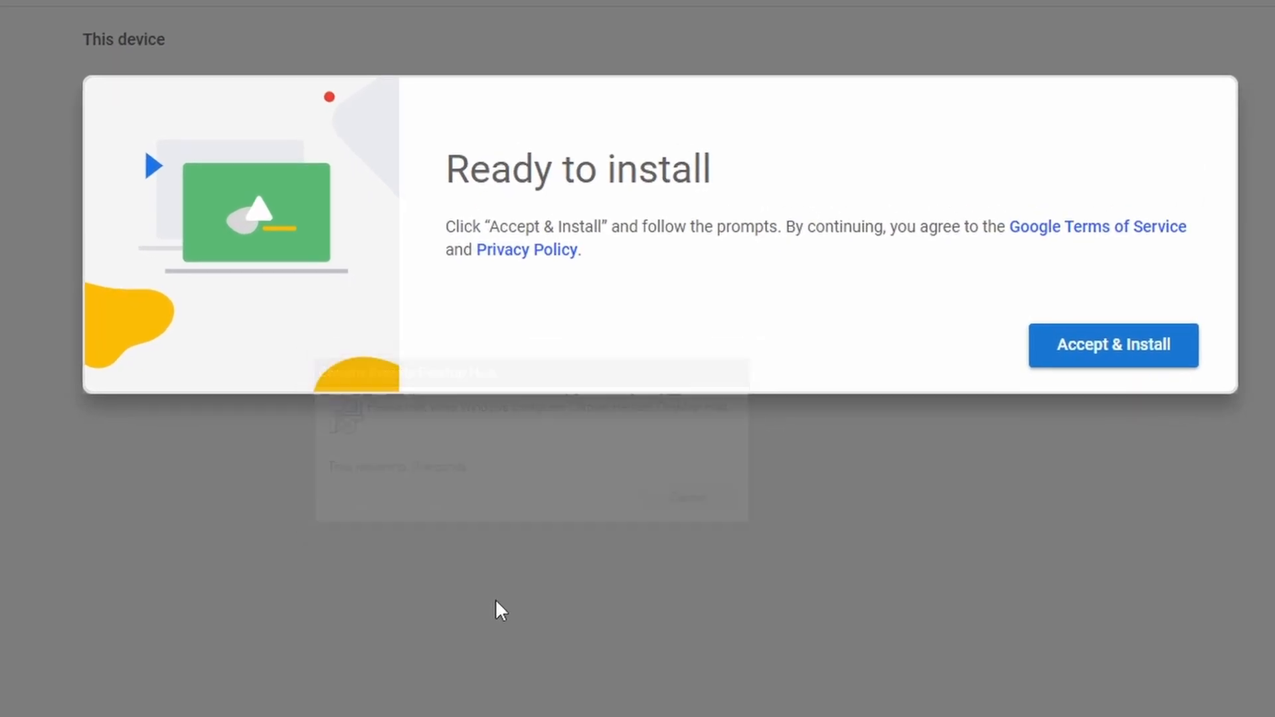
{"action": "left_click", "coordinate": [1112, 345]}
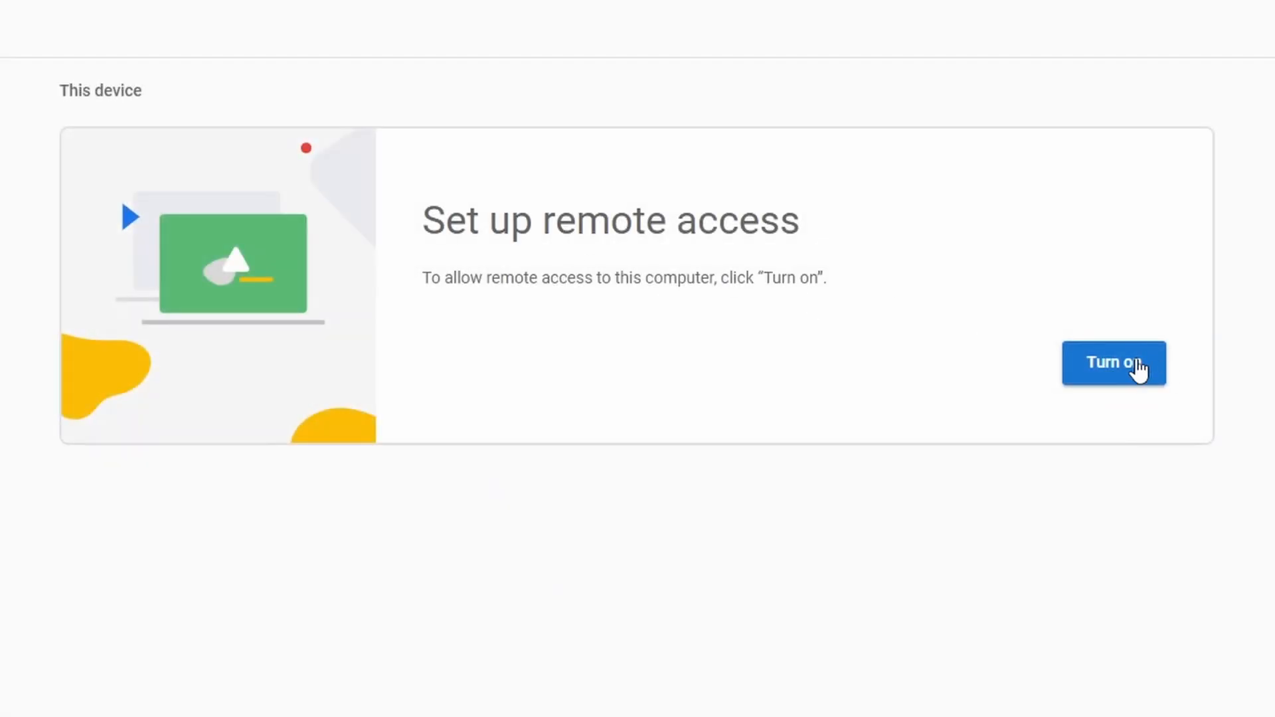
{"action": "left_click", "coordinate": [1113, 362]}
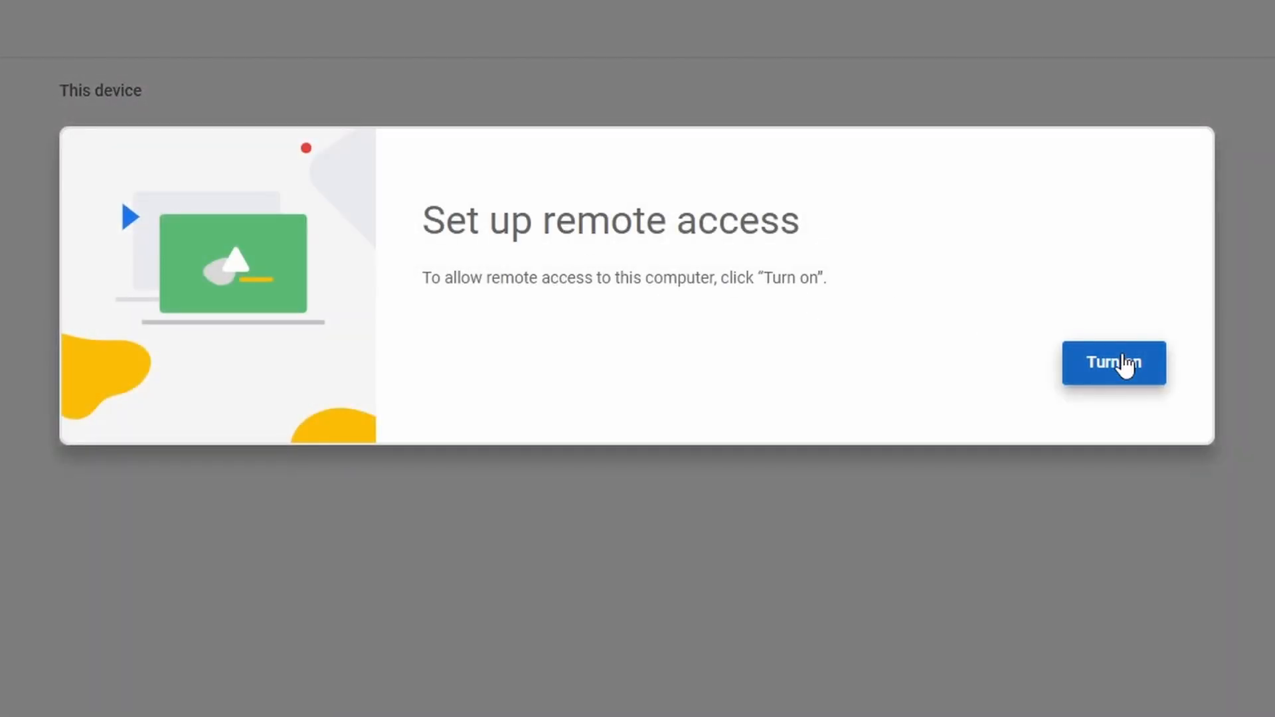
- Name this computer 'My Office PC'
{"action": "left_click", "coordinate": [1112, 361]}
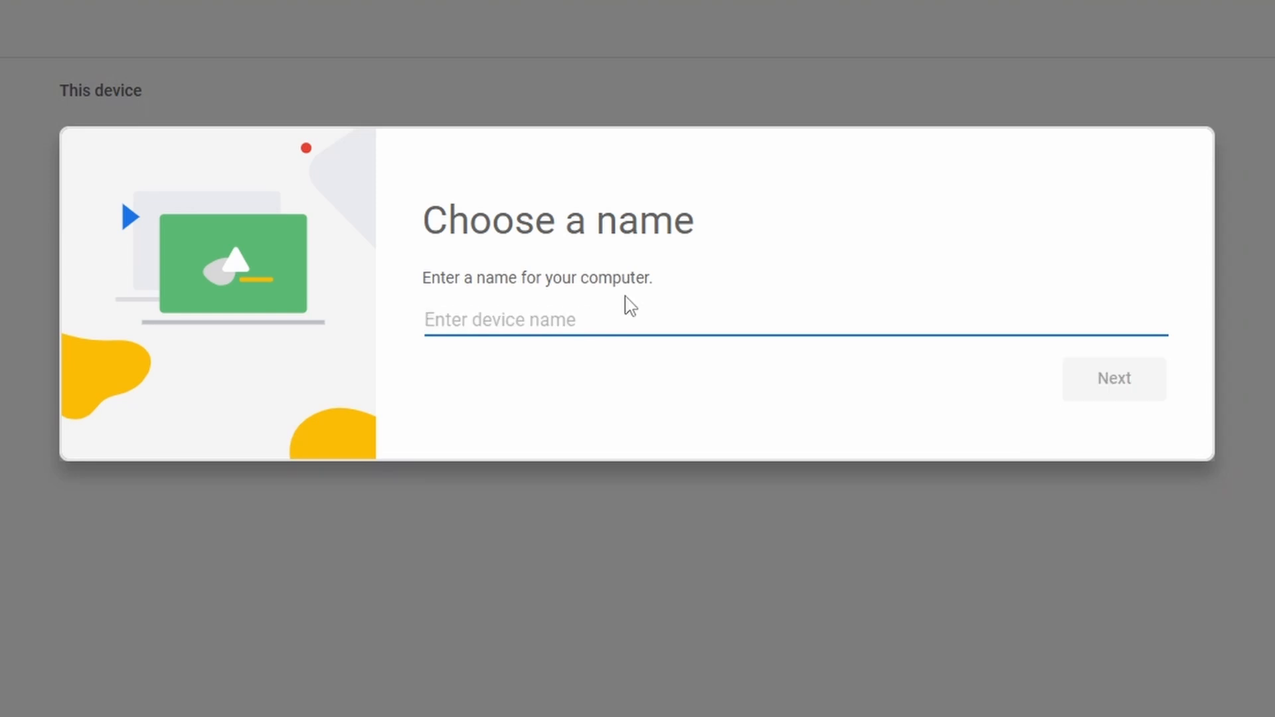
{"action": "type", "text": "My"}
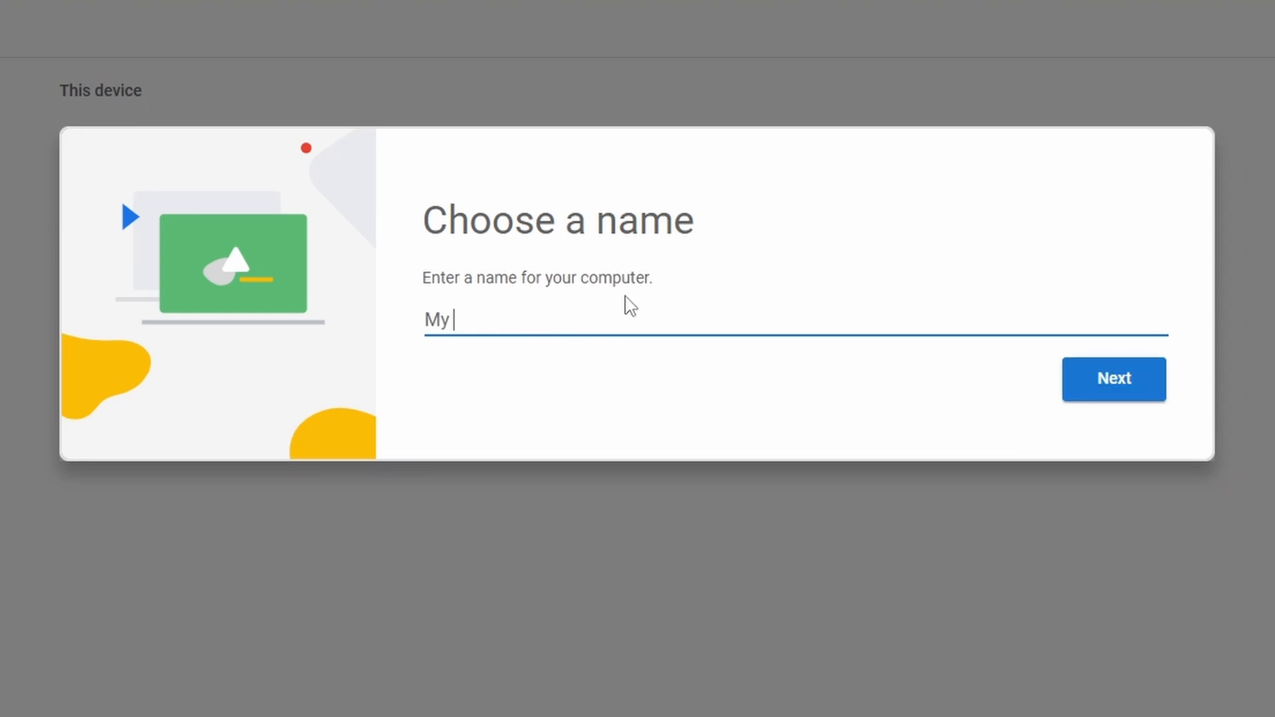
{"action": "type", "text": "Offi"}
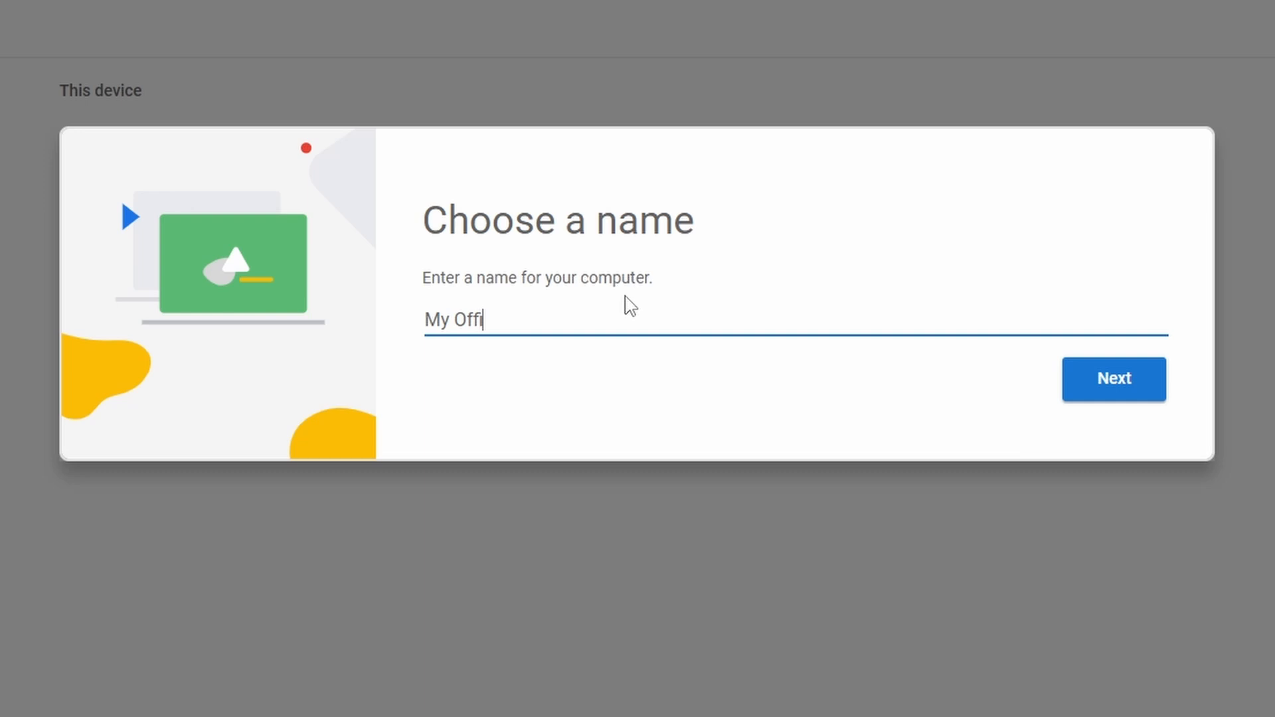
{"action": "type", "text": "ce P"}
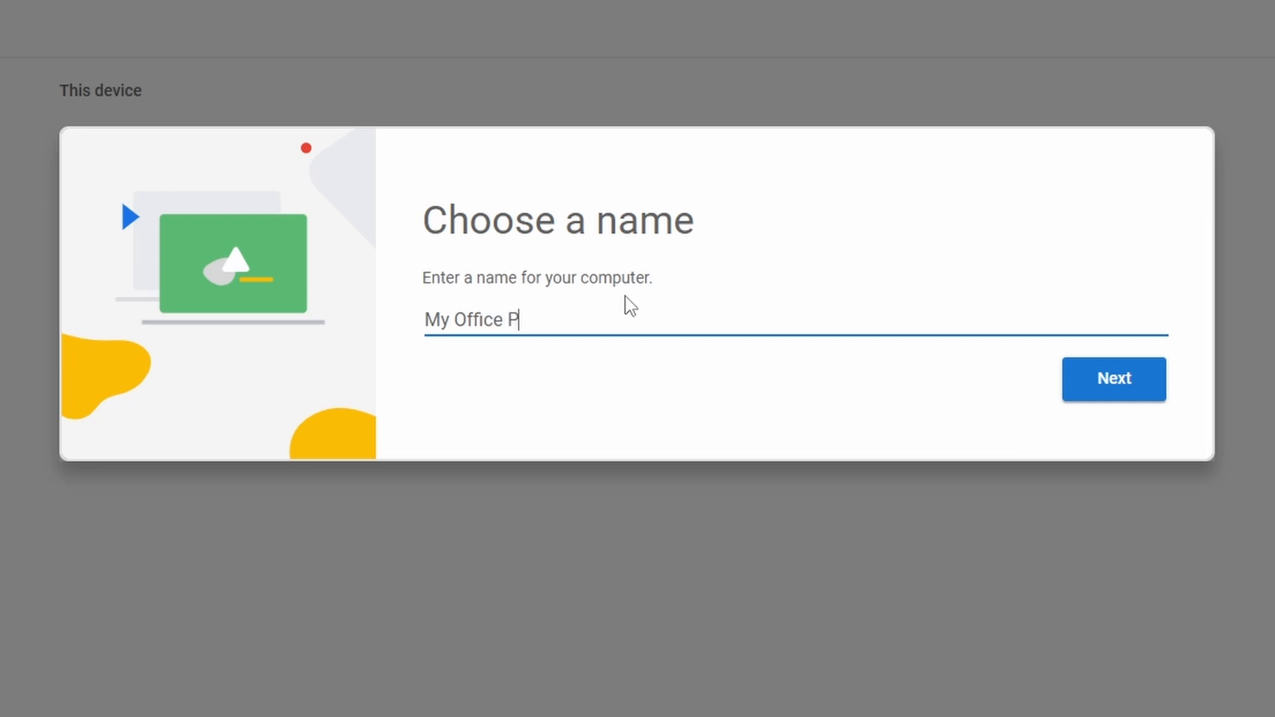
{"action": "type", "text": "C"}
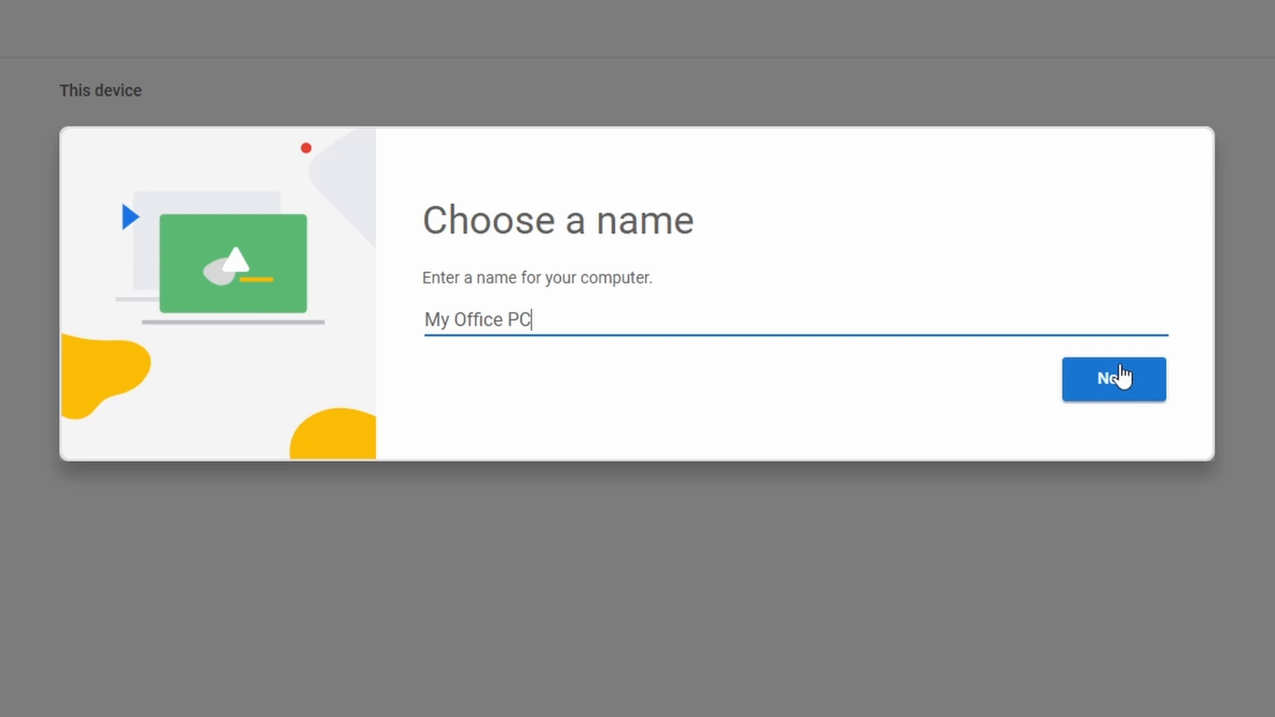
- Confirm the name and finish setup with a 6-digit PIN
{"action": "left_click", "coordinate": [1112, 377]}
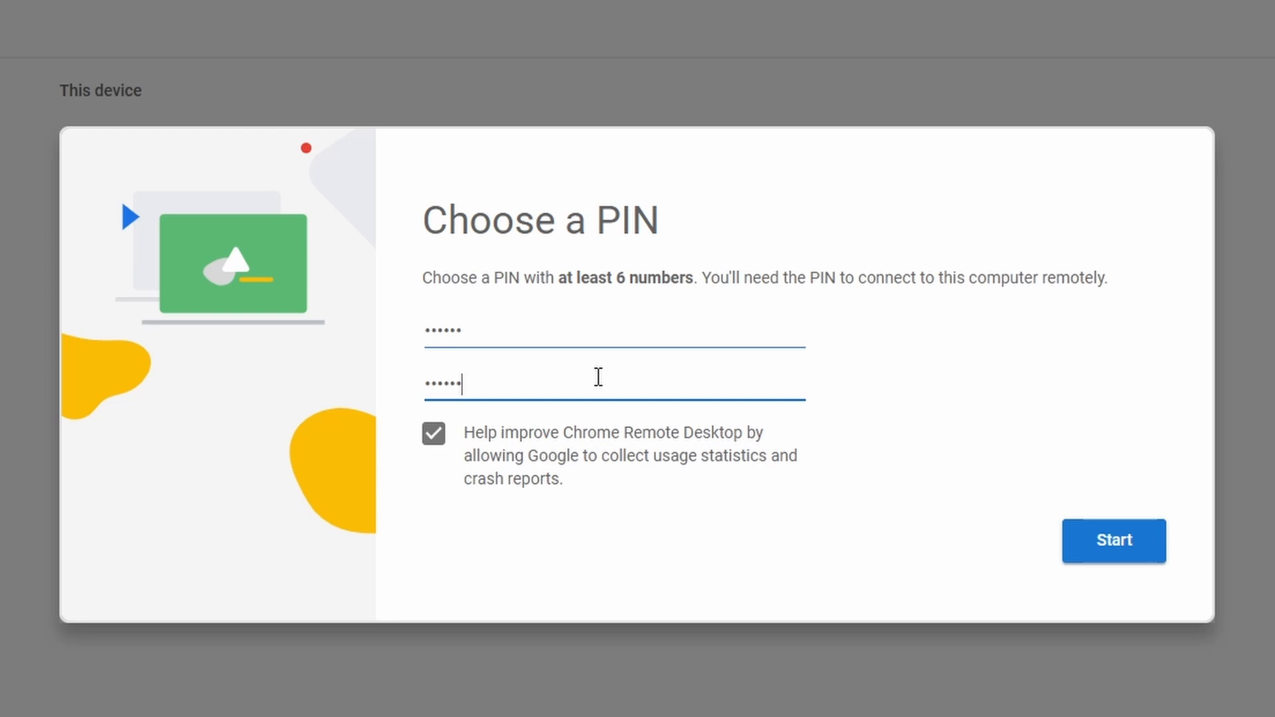
{"action": "left_click", "coordinate": [1113, 540]}
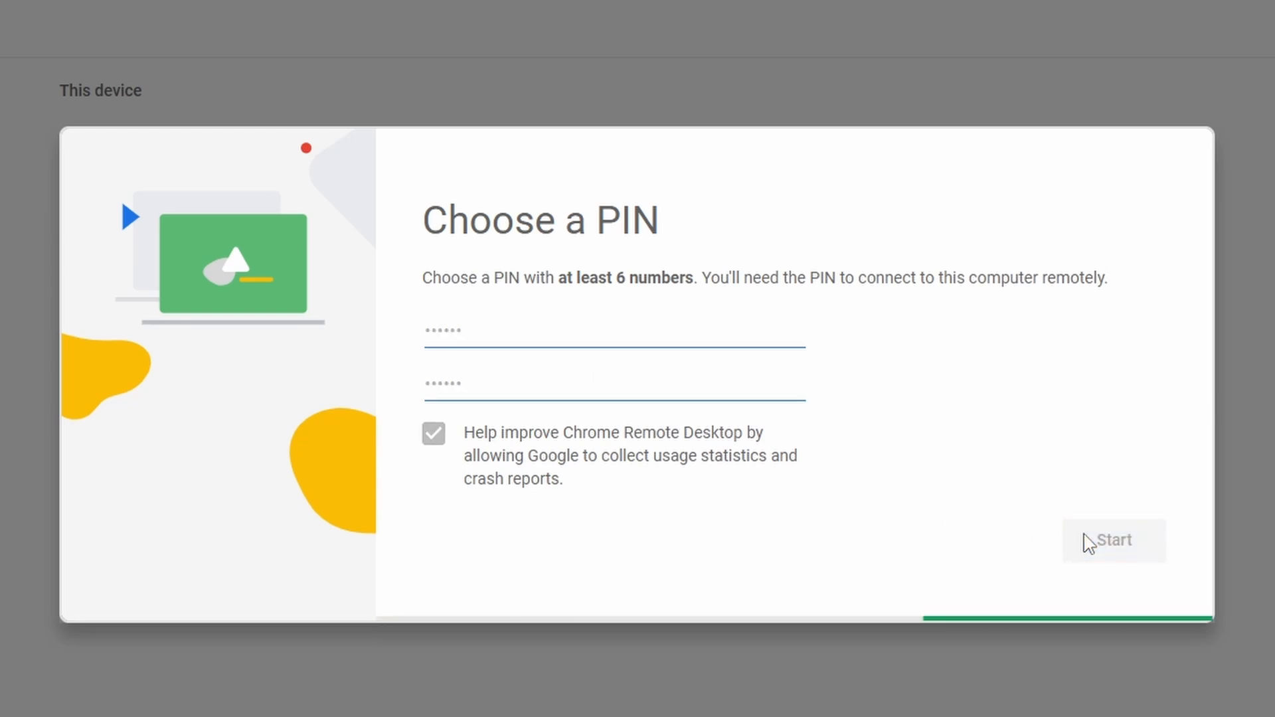
{"action": "left_click", "coordinate": [1111, 540]}
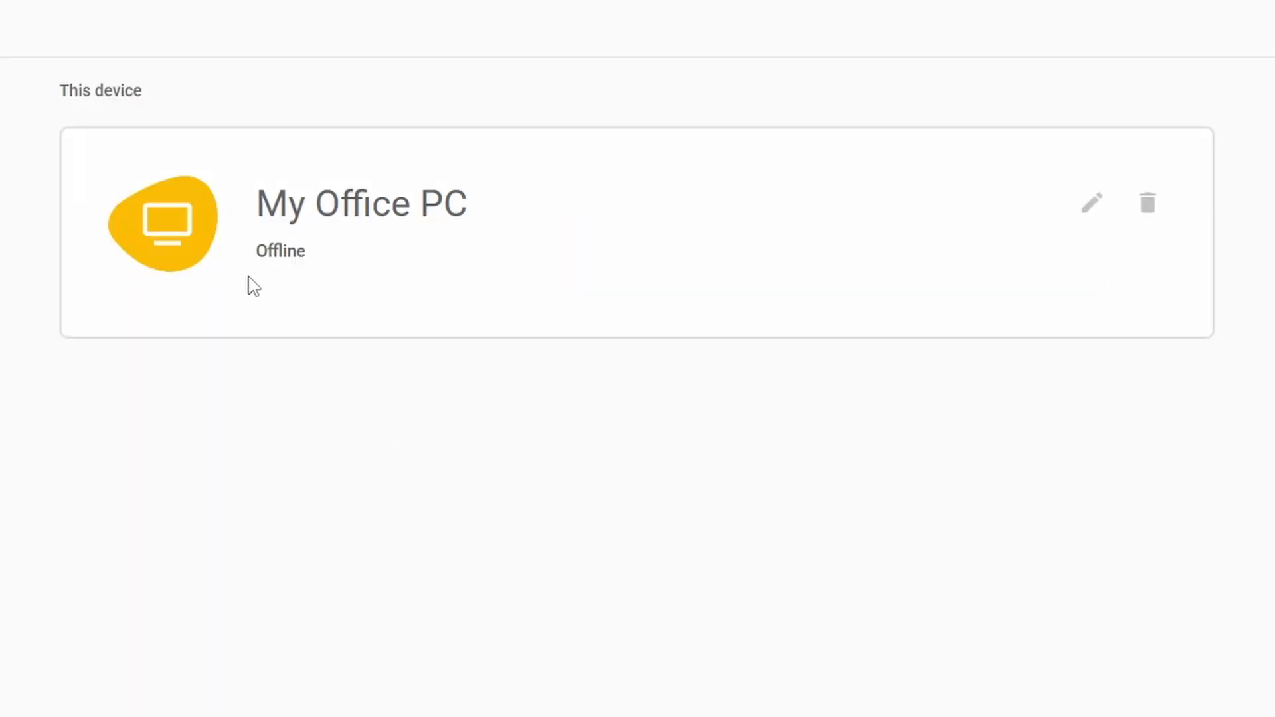
{"action": "mouse_move", "coordinate": [480, 289]}
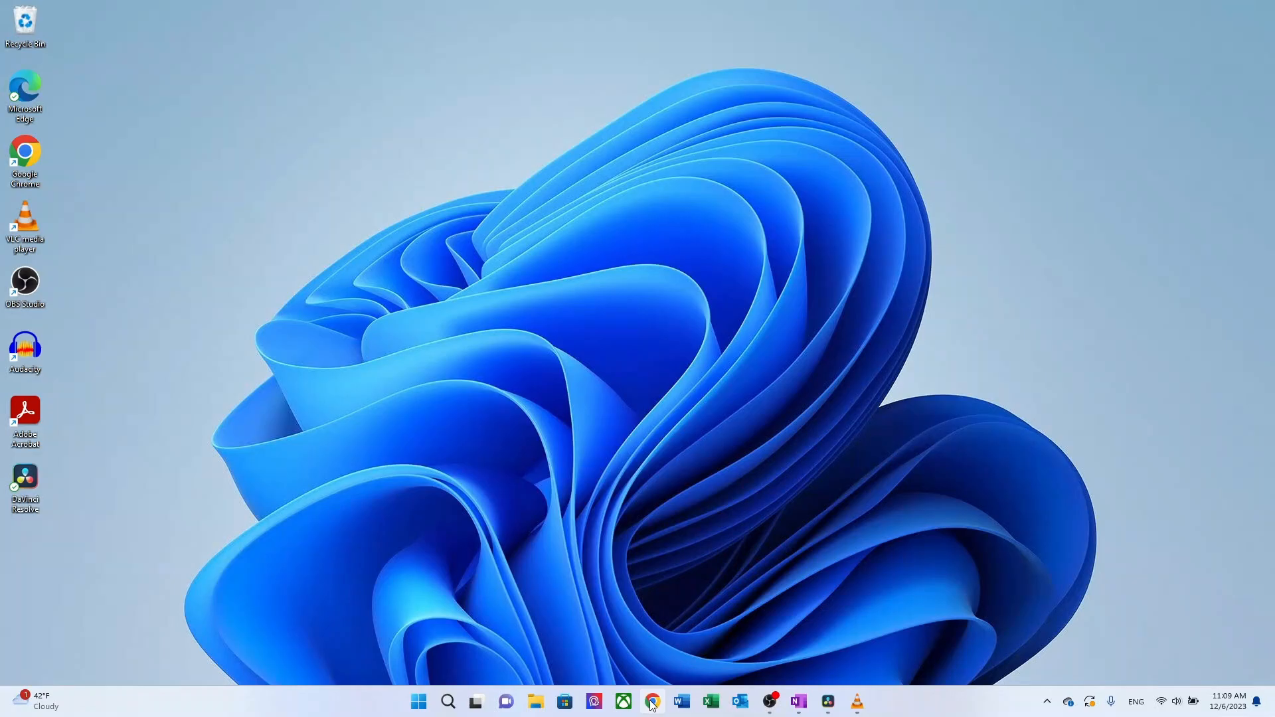
- On the second computer, search 'chrome remote desktop' and open its remote access site
{"action": "left_click", "coordinate": [652, 702]}
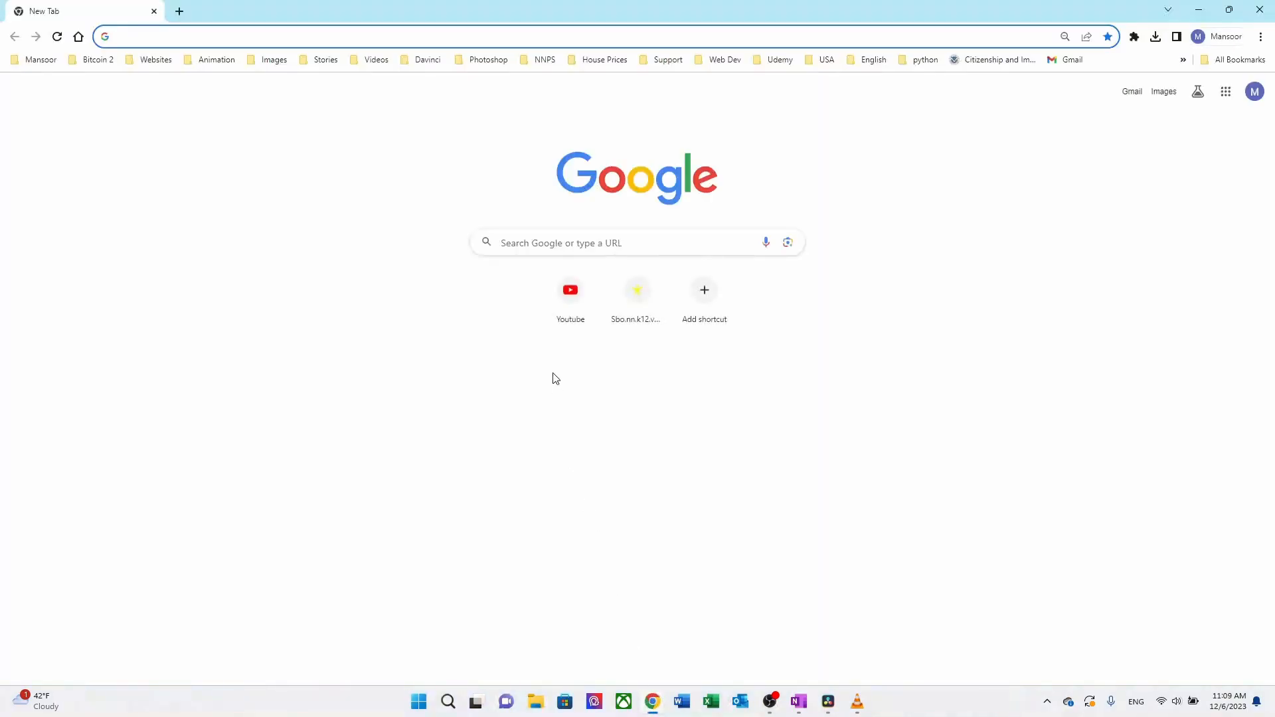
{"action": "type", "text": "chrome remote desktop"}
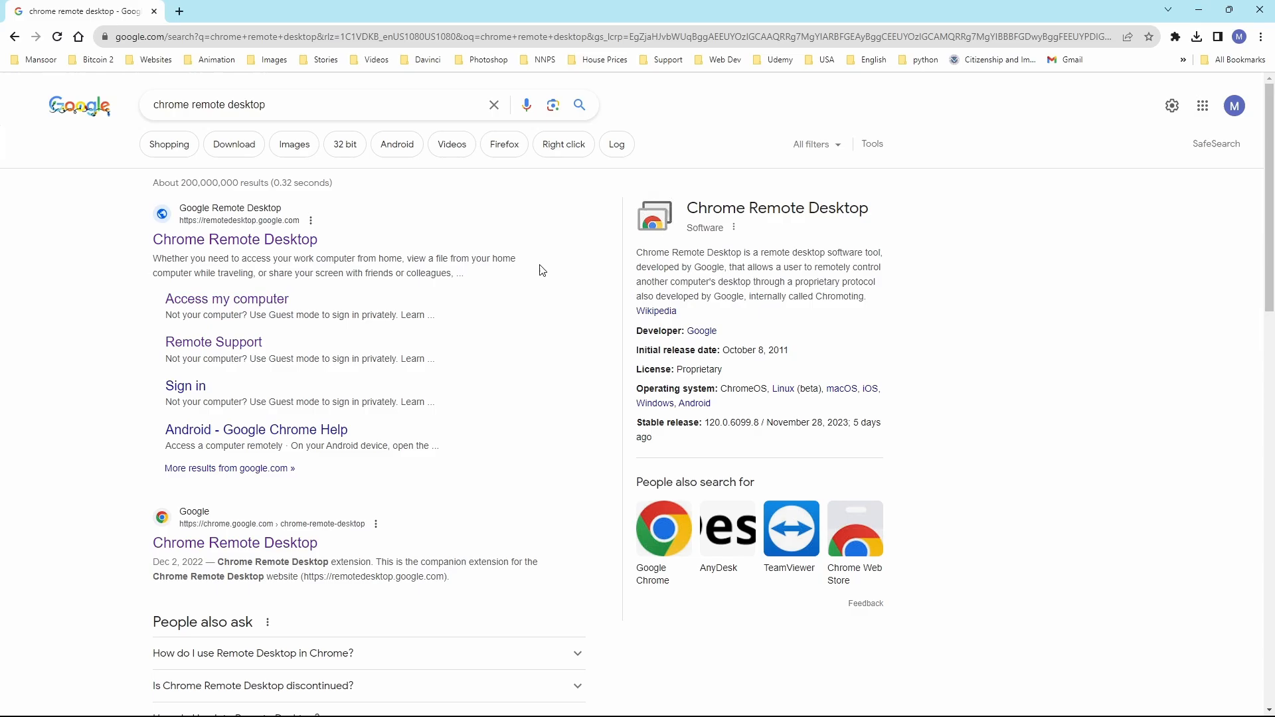
{"action": "left_click", "coordinate": [235, 239]}
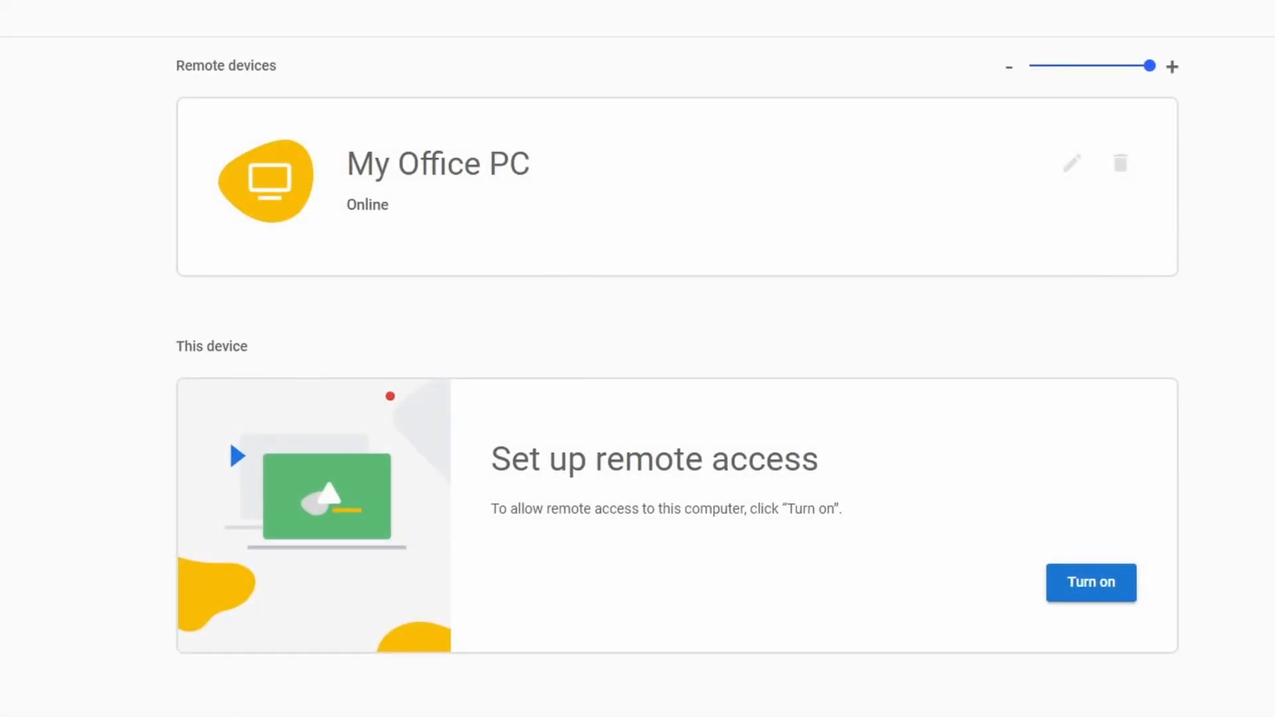
{"action": "mouse_move", "coordinate": [396, 192]}
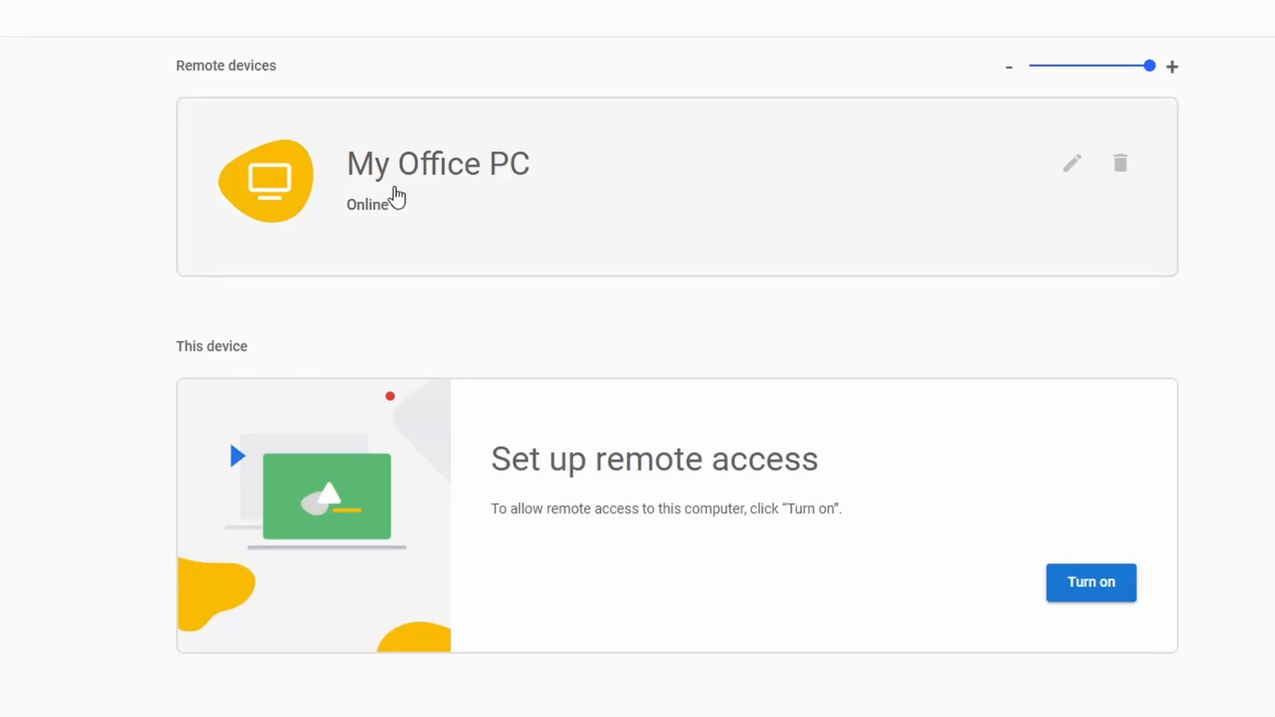
{"action": "mouse_move", "coordinate": [425, 199]}
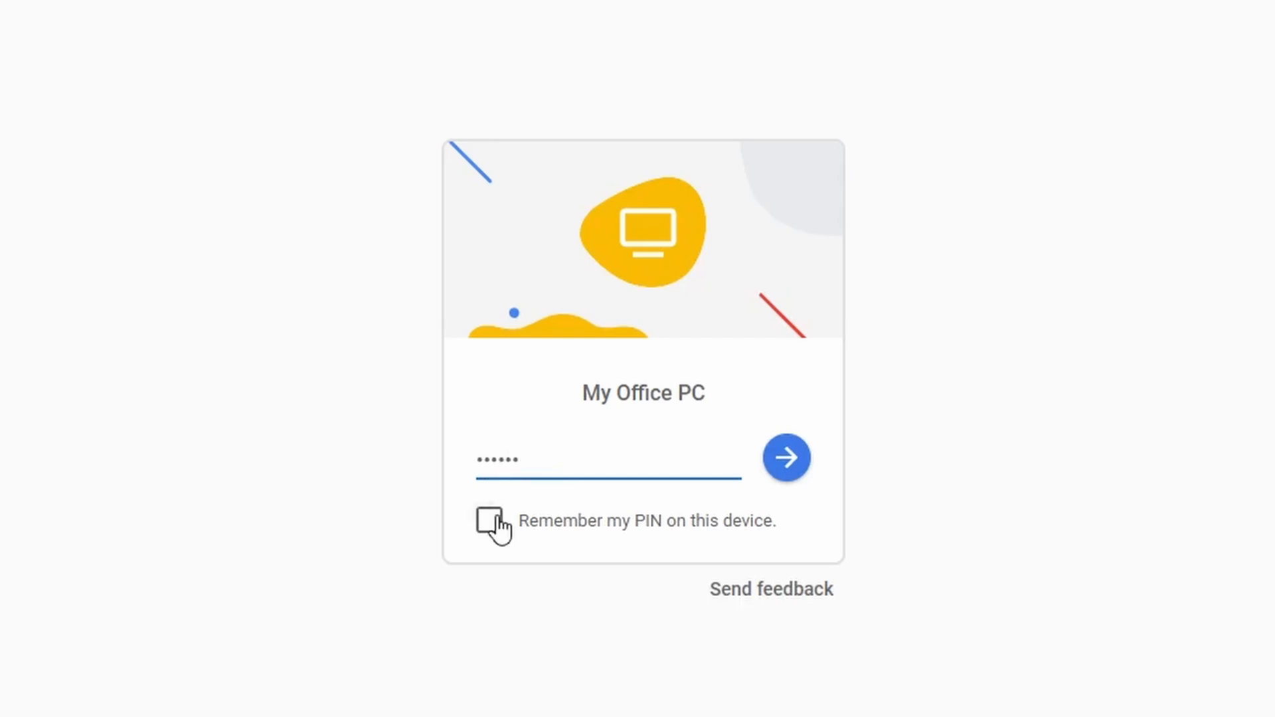
- Remember the PIN and connect to My Office PC, opening its desktop
{"action": "left_click", "coordinate": [488, 520]}
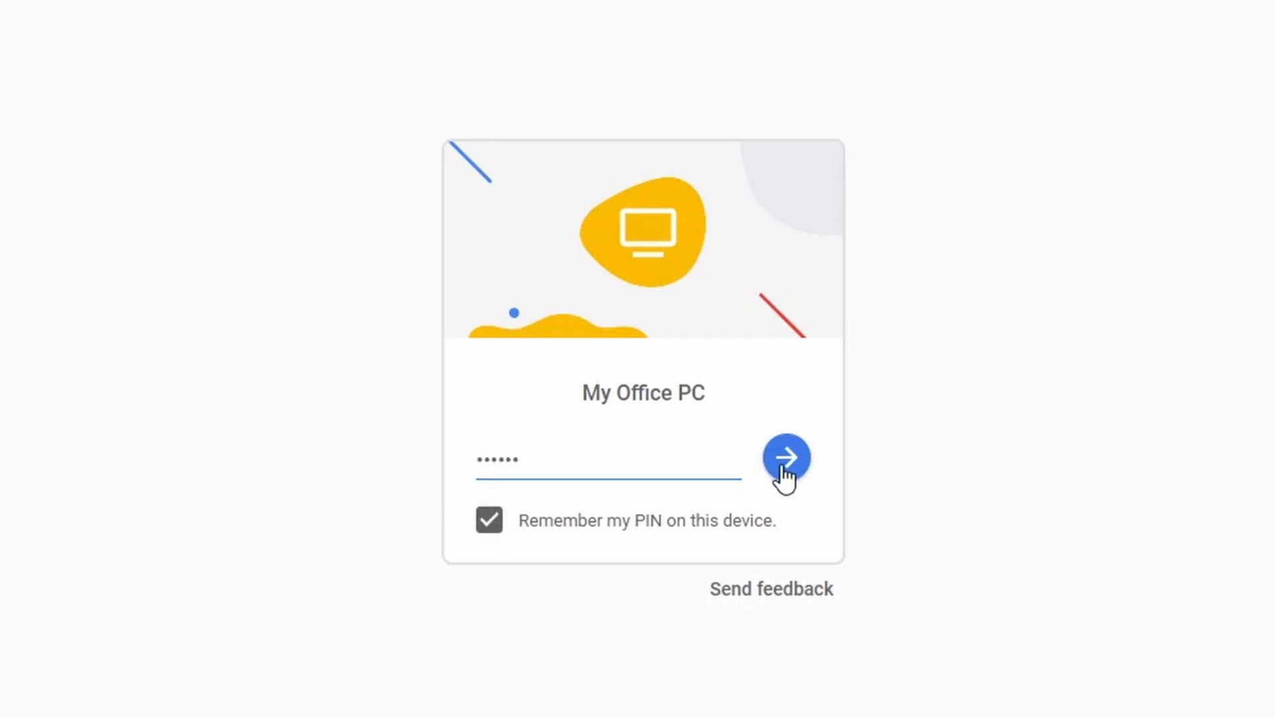
{"action": "left_click", "coordinate": [785, 457]}
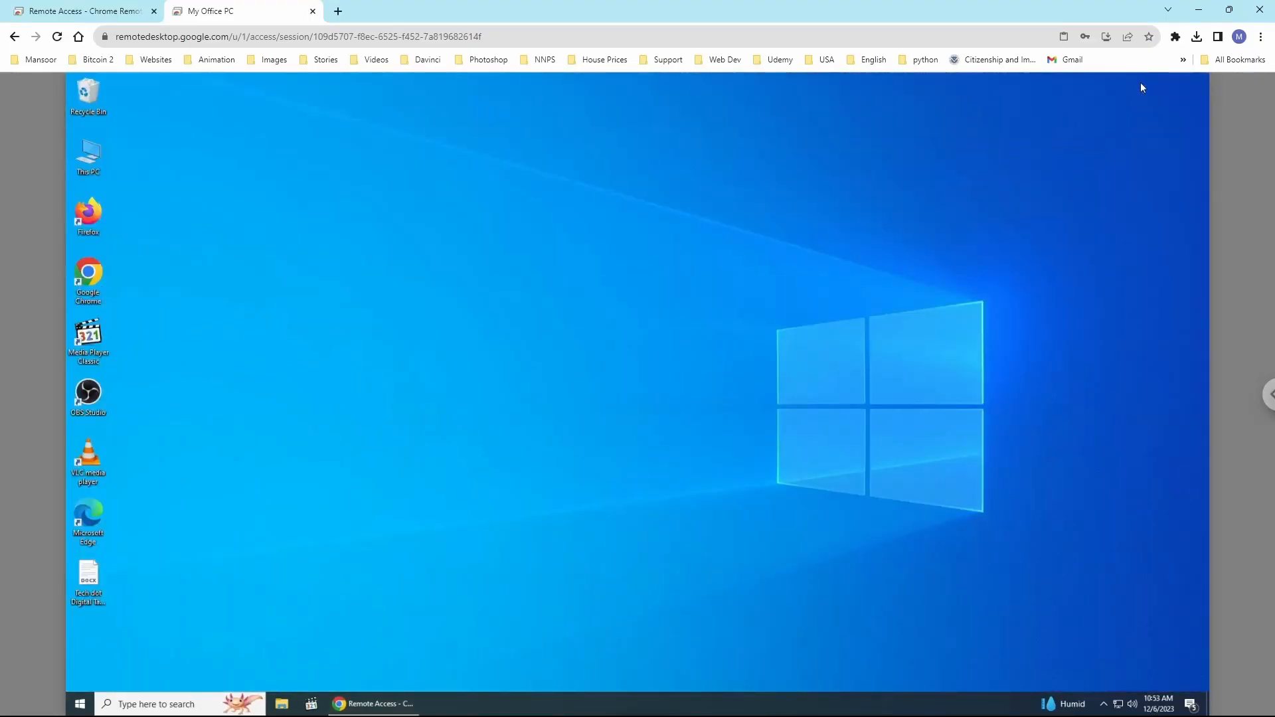
{"action": "double_click", "coordinate": [88, 154]}
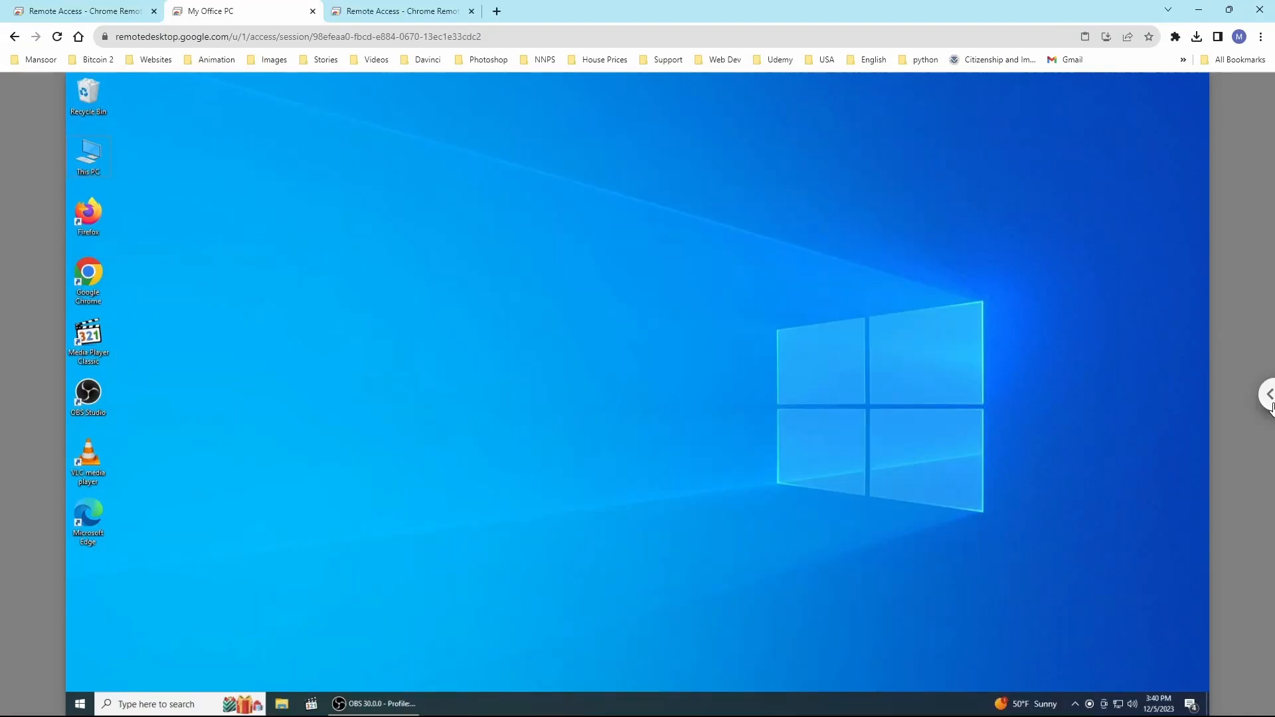
- Open the session options panel and pin it open
{"action": "left_click", "coordinate": [1264, 396]}
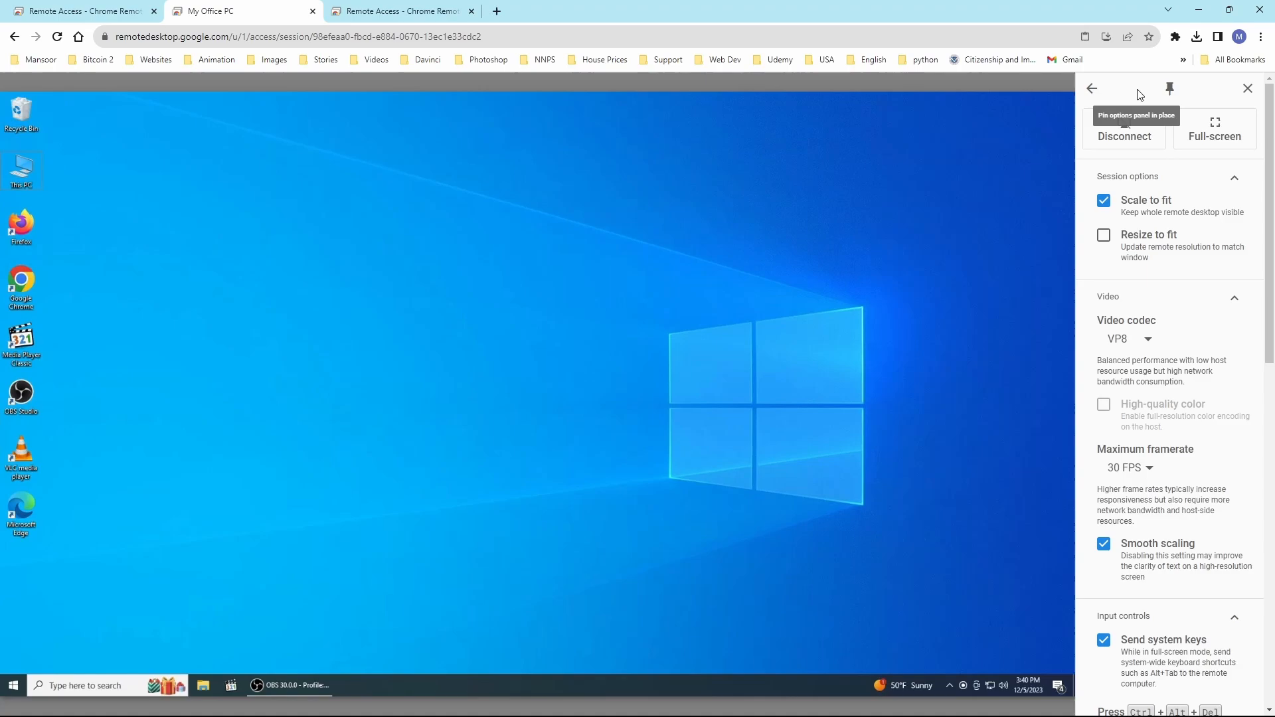
{"action": "left_click", "coordinate": [1169, 88]}
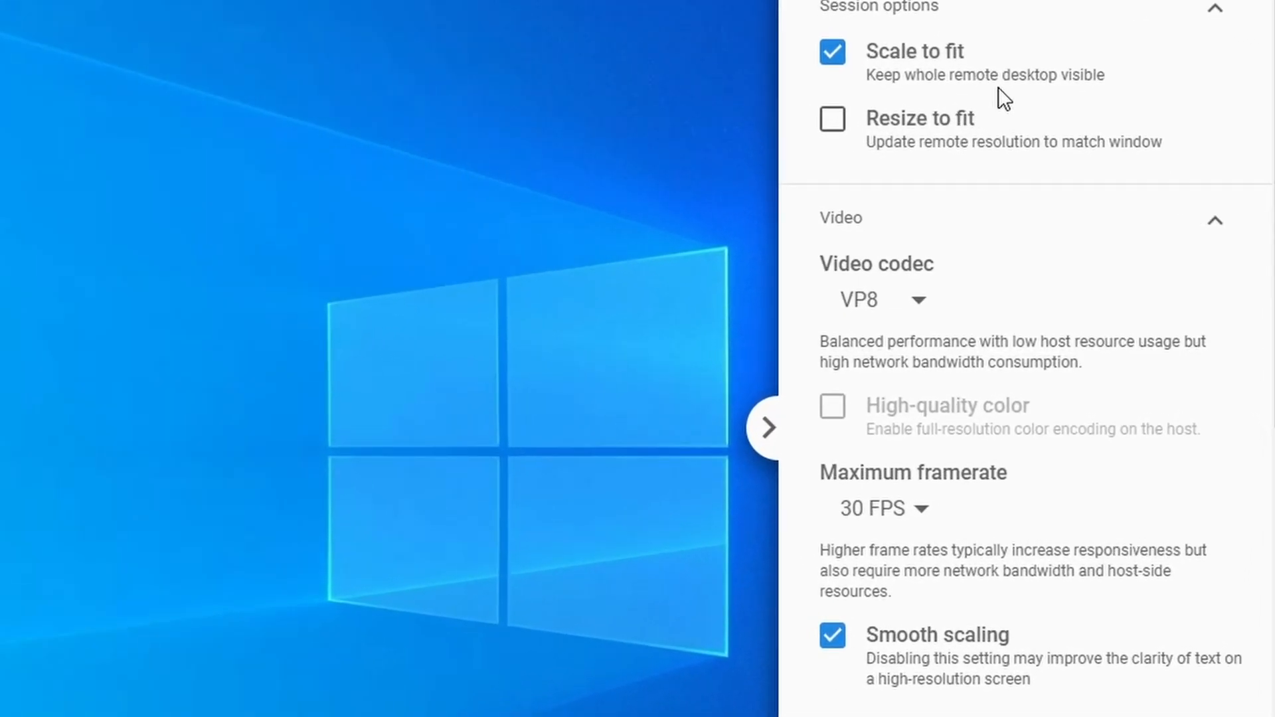
{"action": "mouse_move", "coordinate": [1014, 168]}
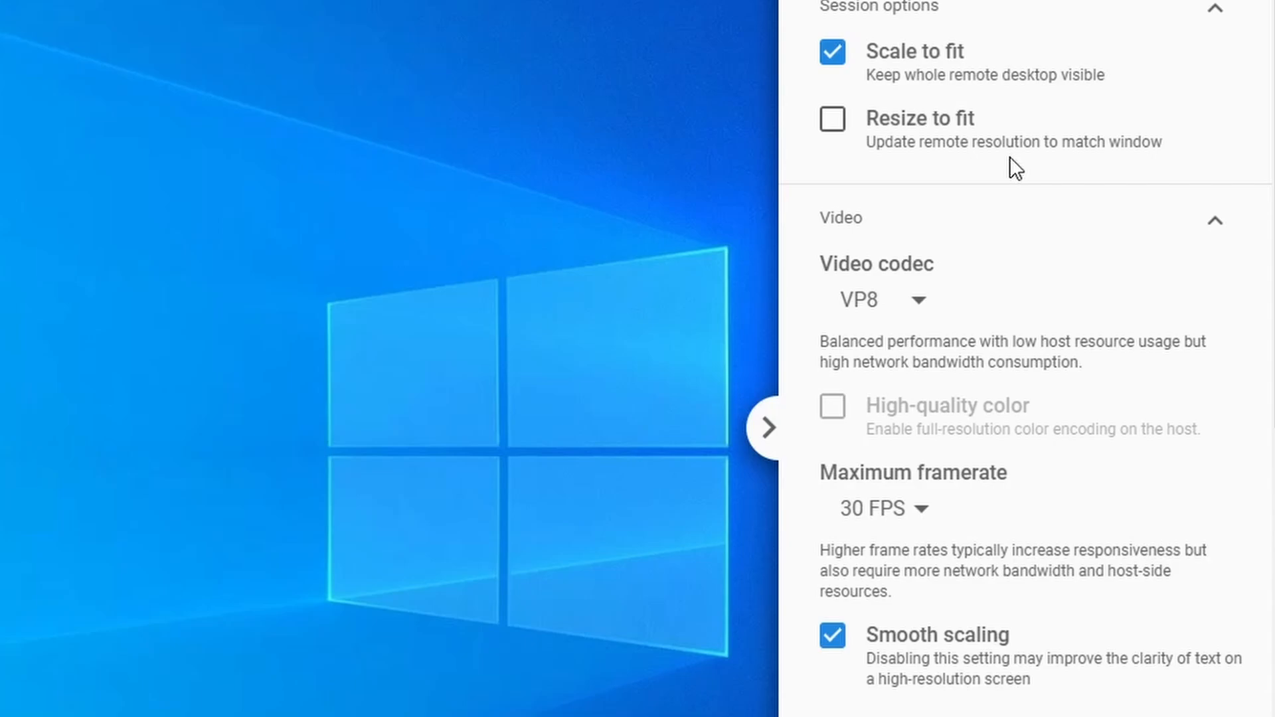
{"action": "mouse_move", "coordinate": [989, 176]}
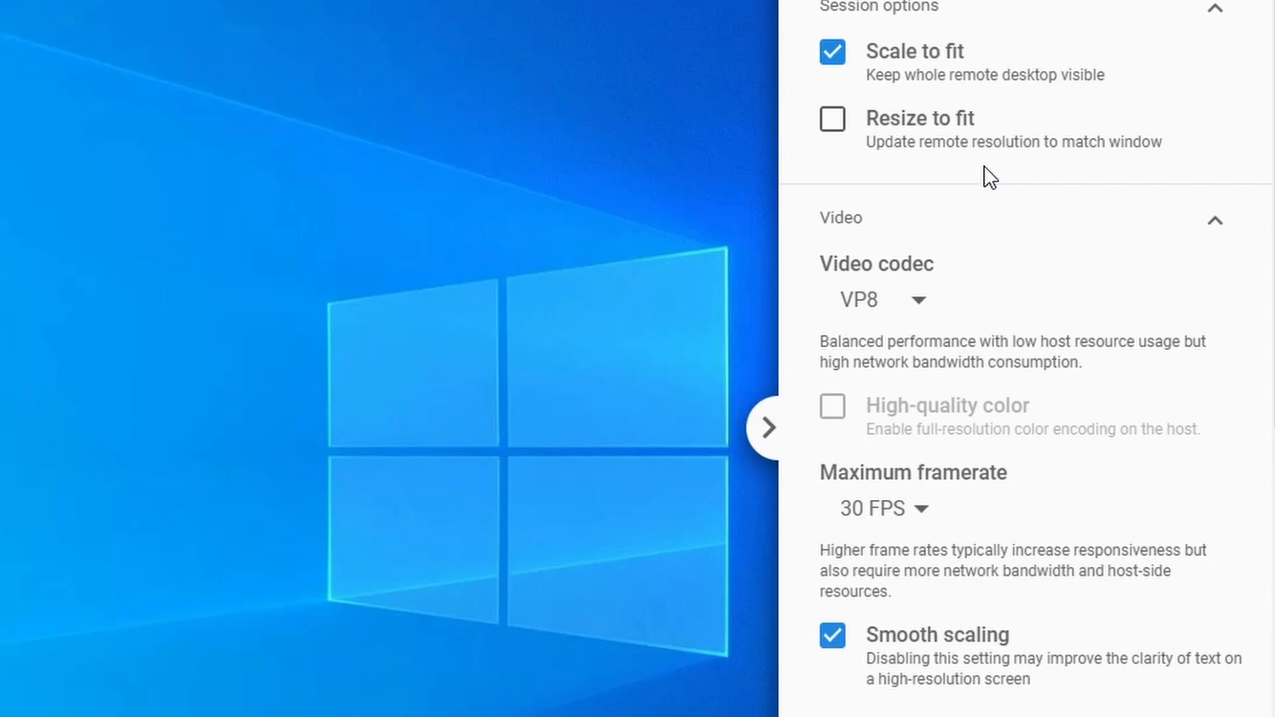
{"action": "mouse_move", "coordinate": [925, 310]}
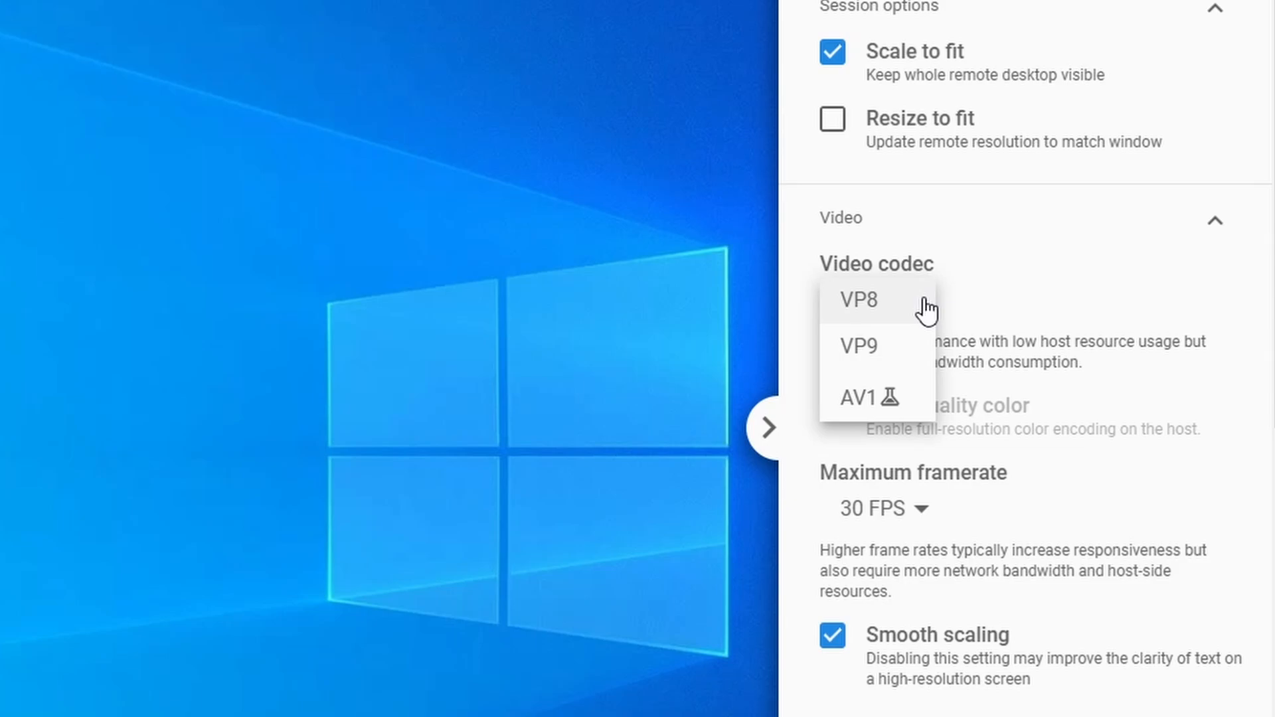
{"action": "mouse_move", "coordinate": [894, 399]}
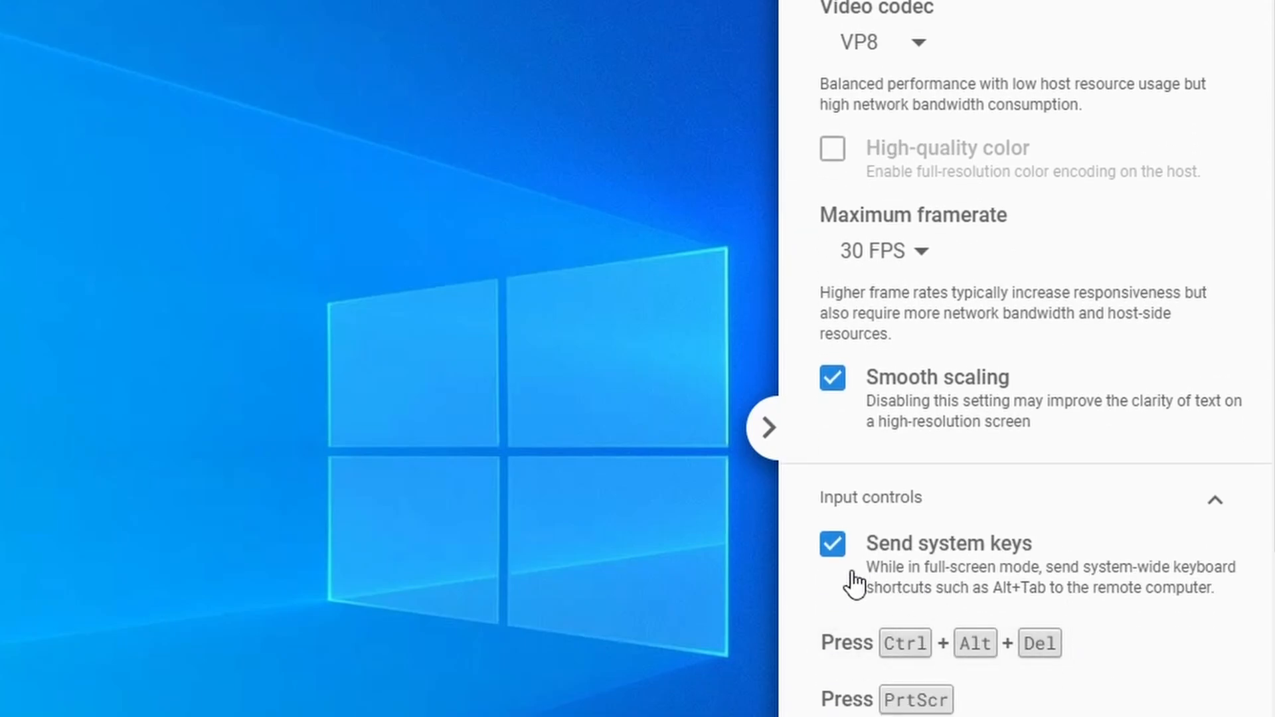
- Review Input controls, Displays and Data transfer options, and try Upload file
{"action": "scroll", "scroll_direction": "down", "scroll_amount": 3}
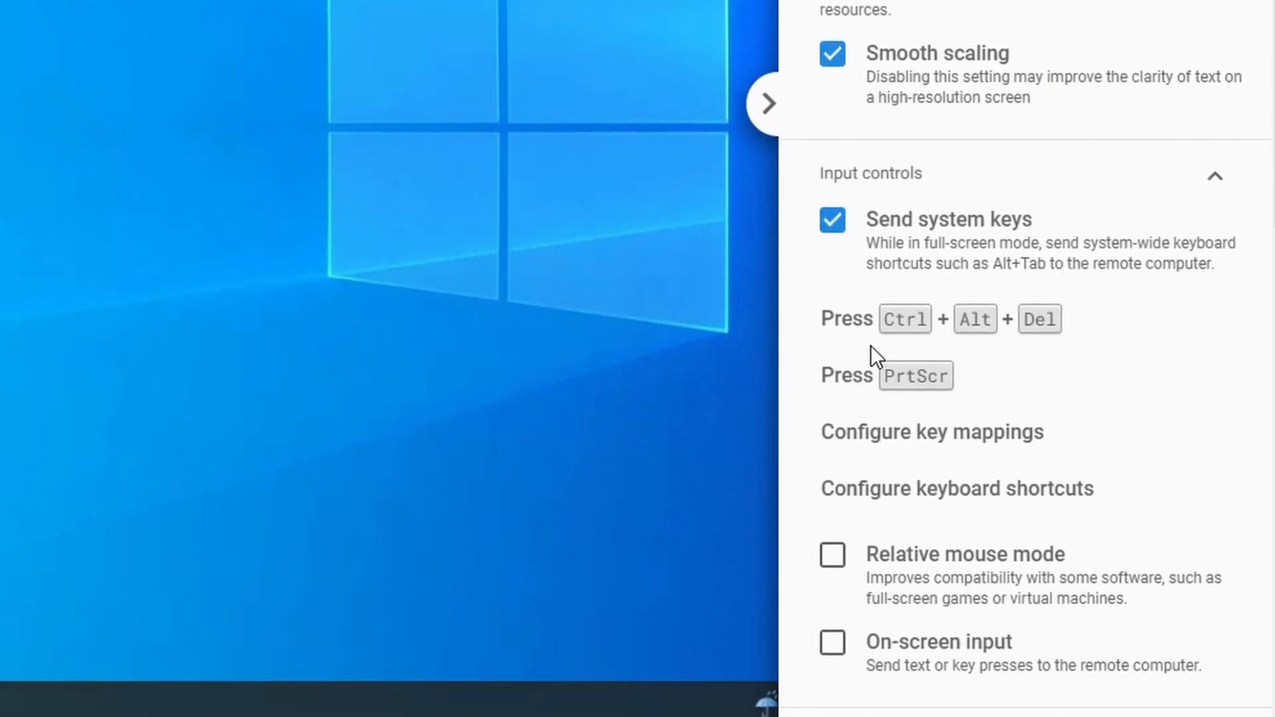
{"action": "mouse_move", "coordinate": [1153, 382]}
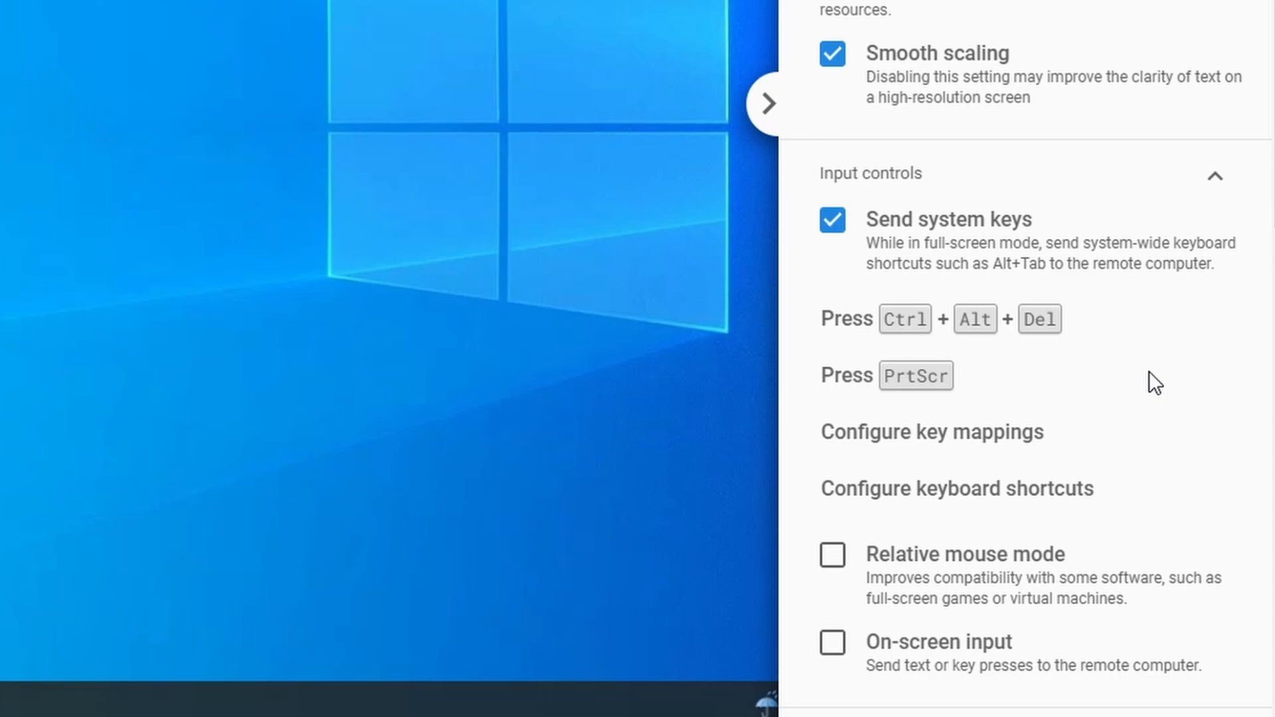
{"action": "scroll", "scroll_direction": "up", "scroll_amount": 3}
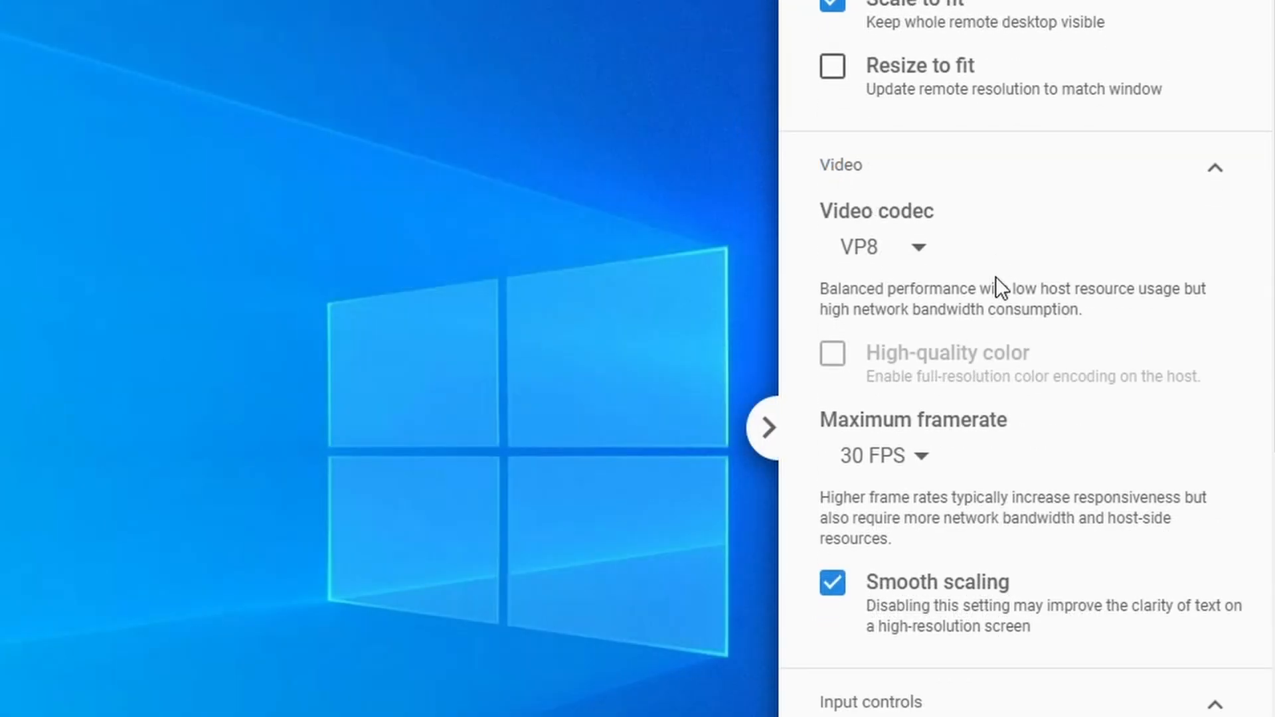
{"action": "scroll", "scroll_direction": "down", "scroll_amount": 3}
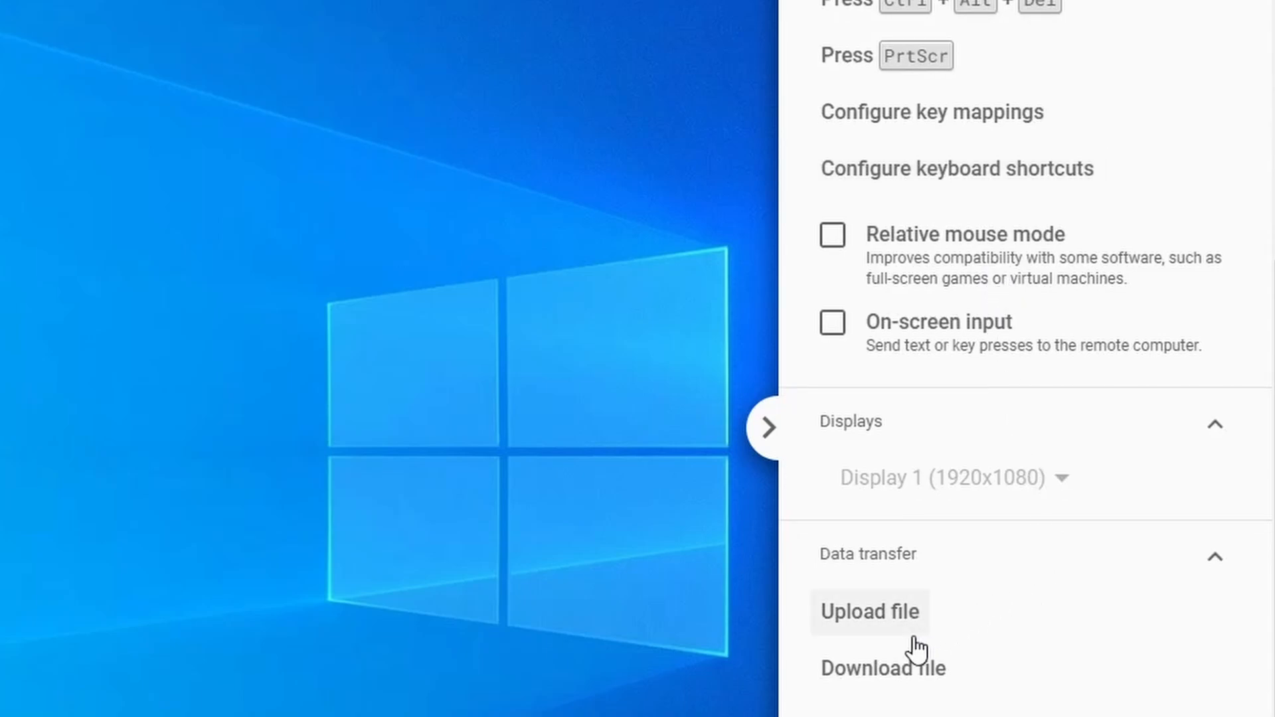
{"action": "mouse_move", "coordinate": [883, 622]}
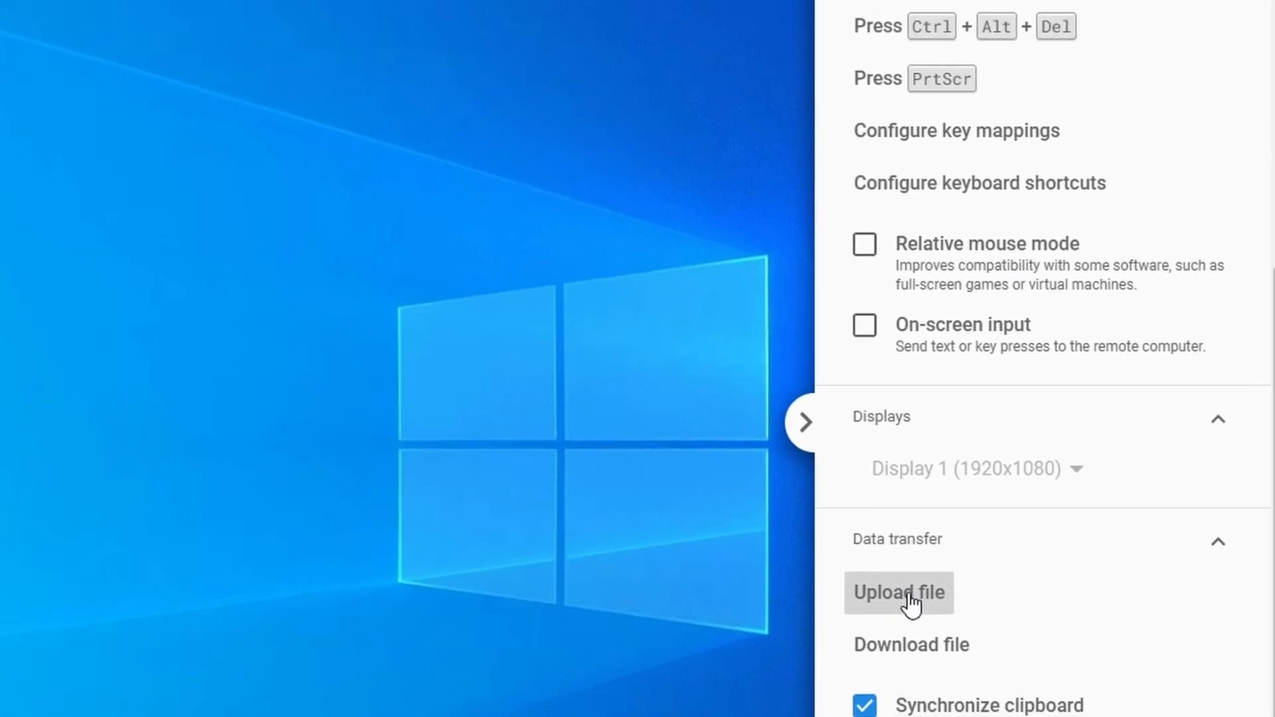
{"action": "left_click", "coordinate": [897, 593]}
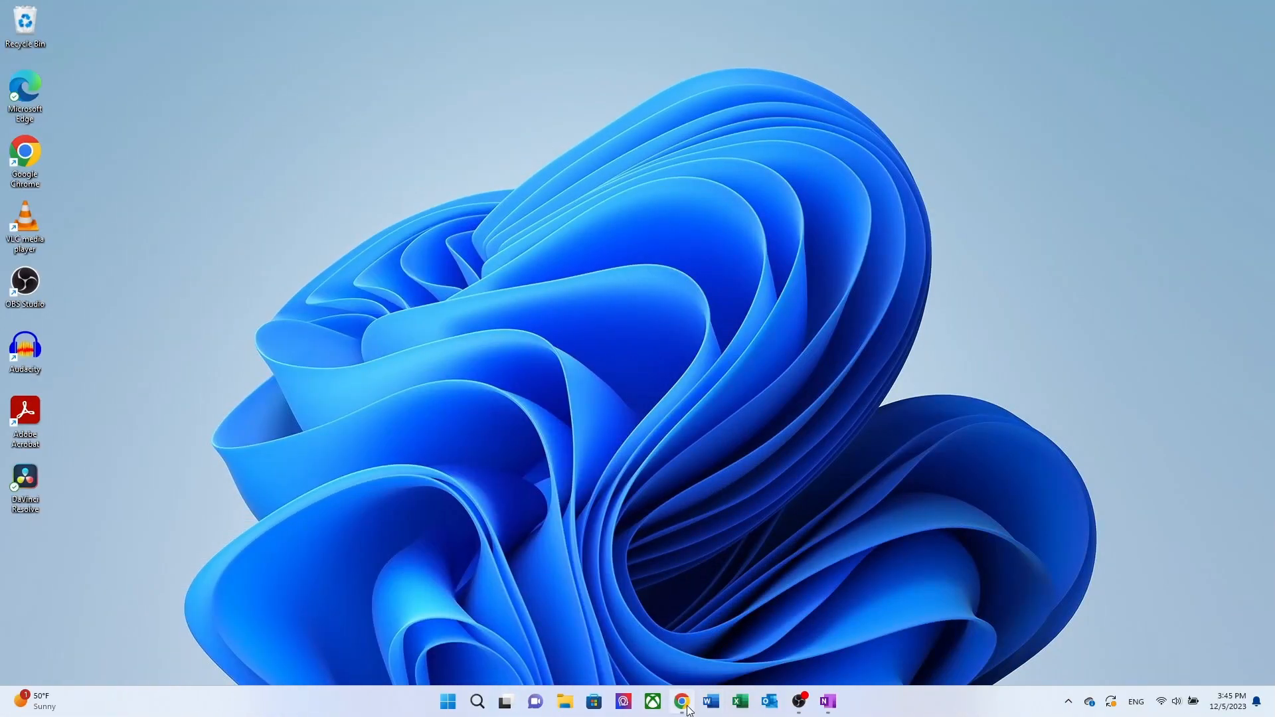
- Open Chrome full screen on the Remote Support page
{"action": "left_click", "coordinate": [683, 701]}
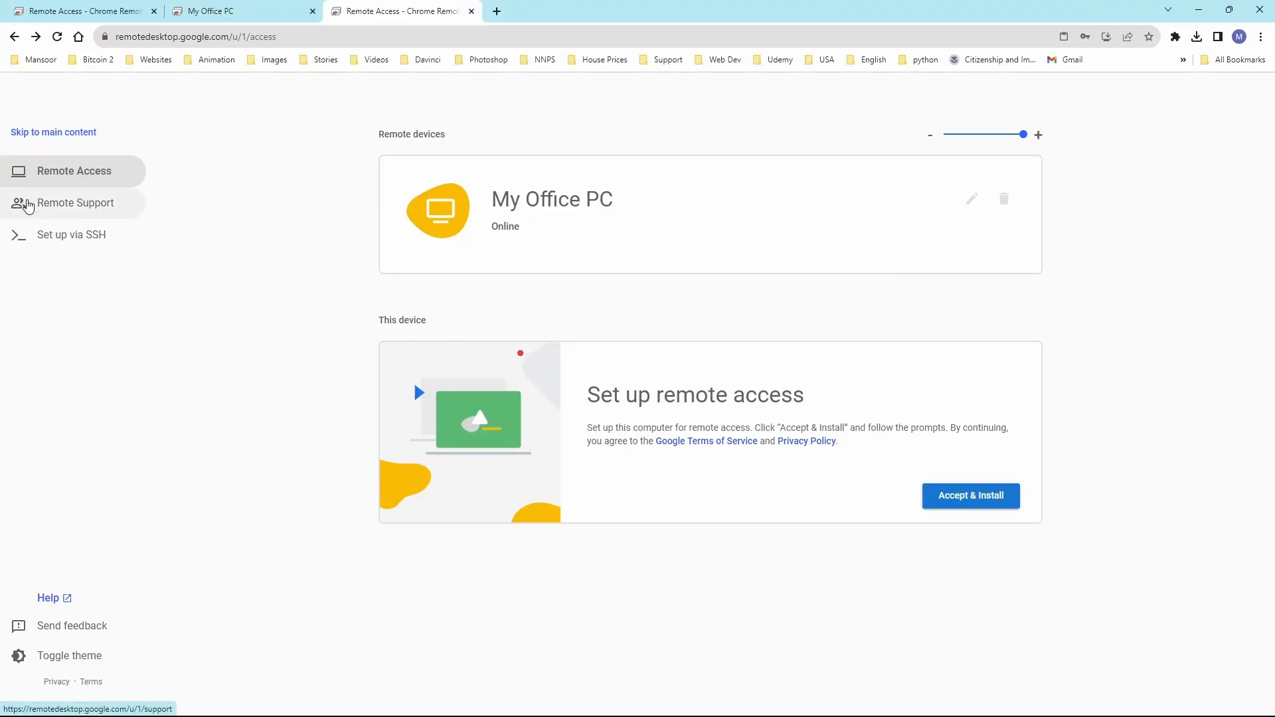
{"action": "key", "text": "F11"}
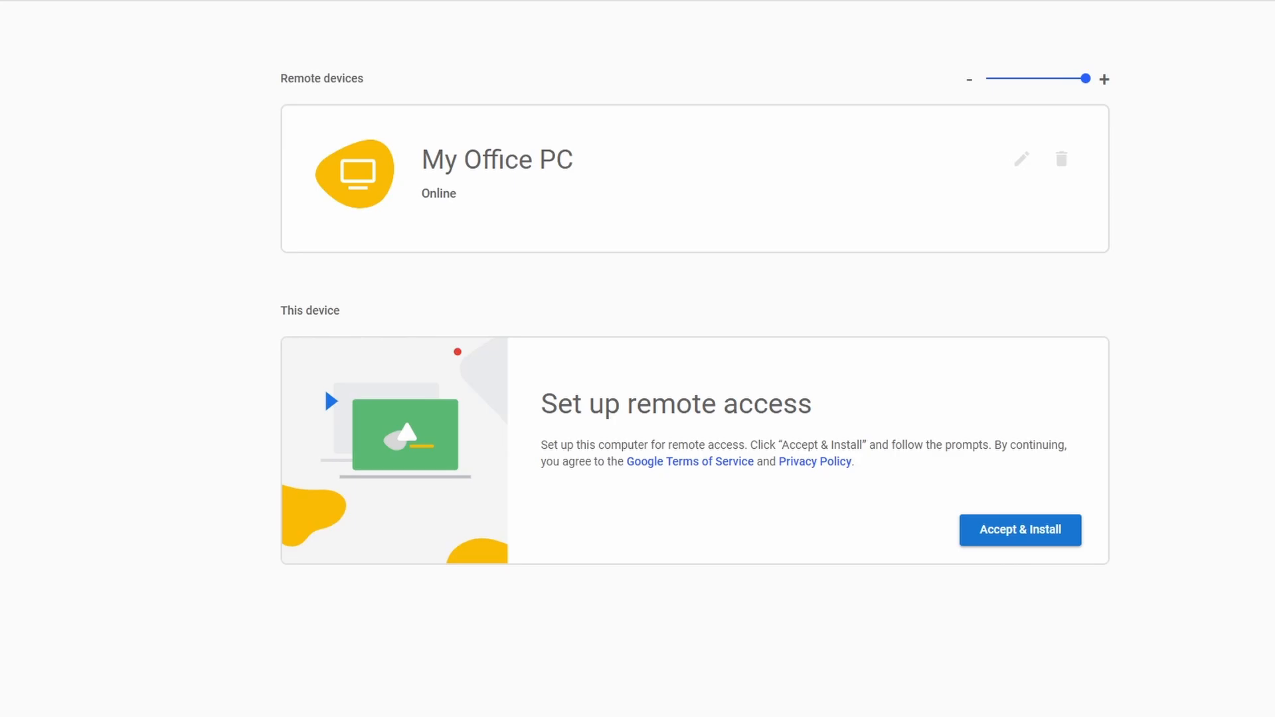
{"action": "left_click", "coordinate": [1018, 529]}
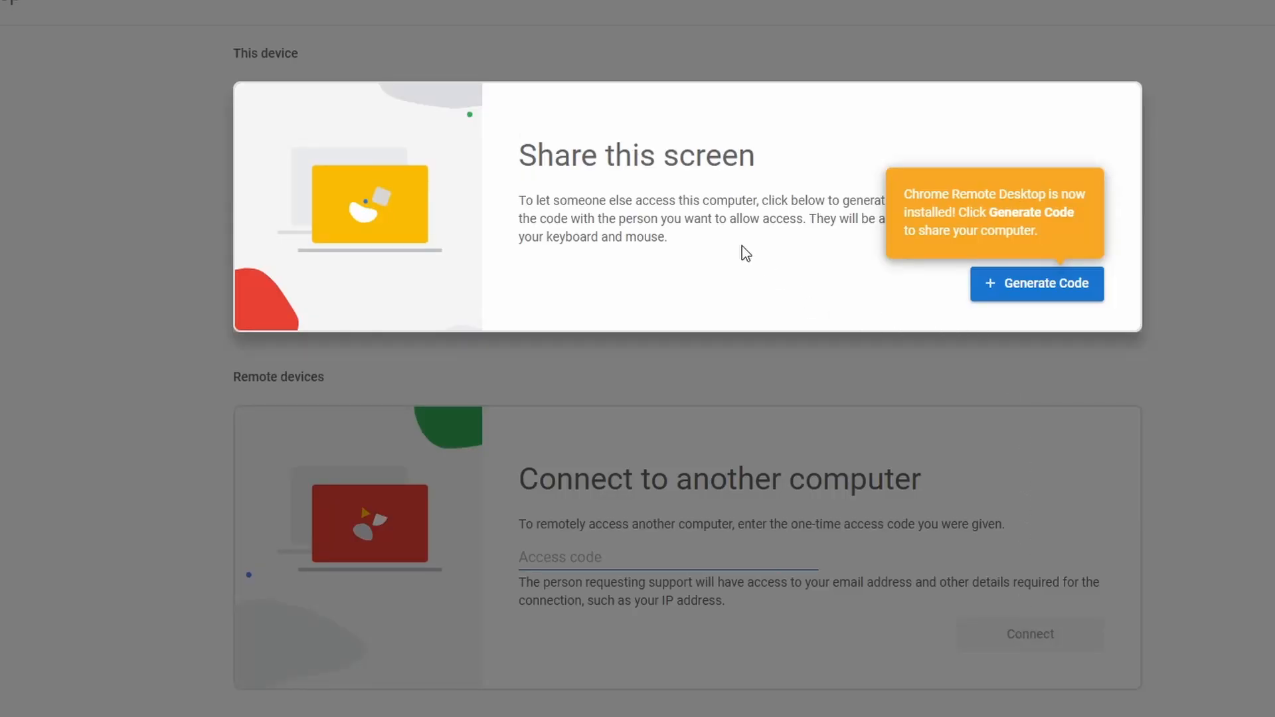
{"action": "mouse_move", "coordinate": [1037, 291]}
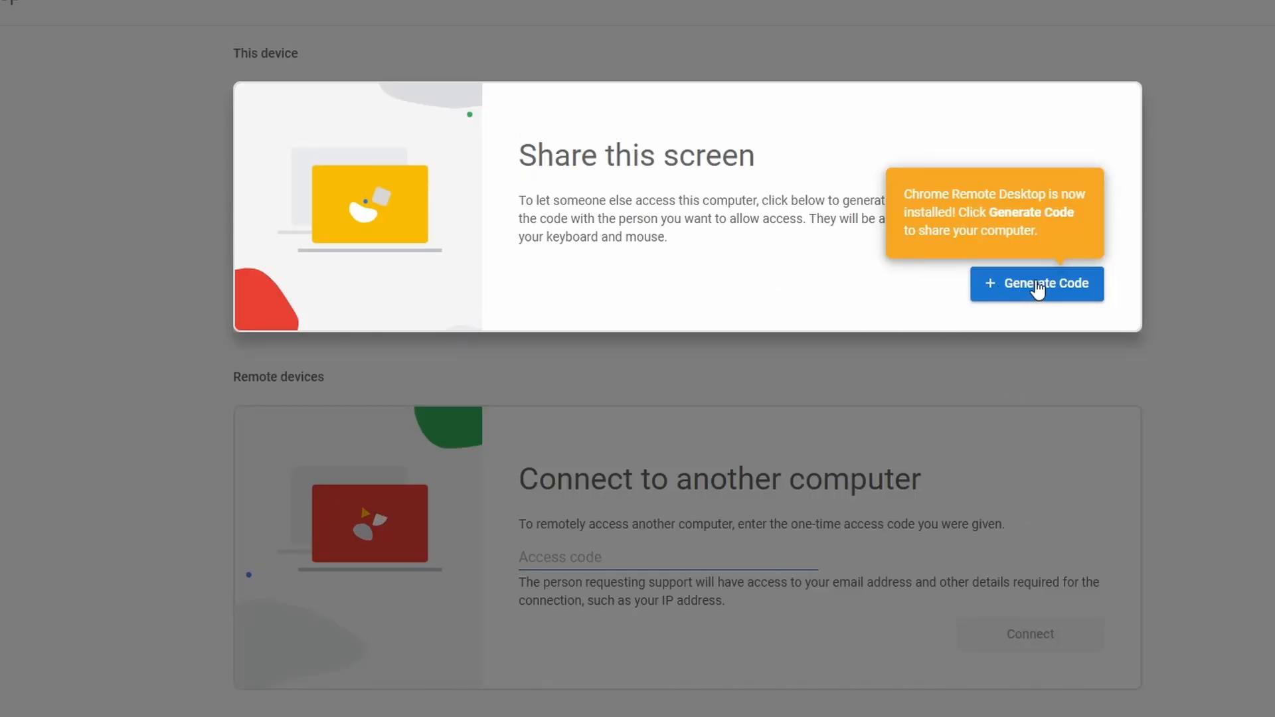
- Generate a one-time access code, then cancel it
{"action": "left_click", "coordinate": [1036, 283]}
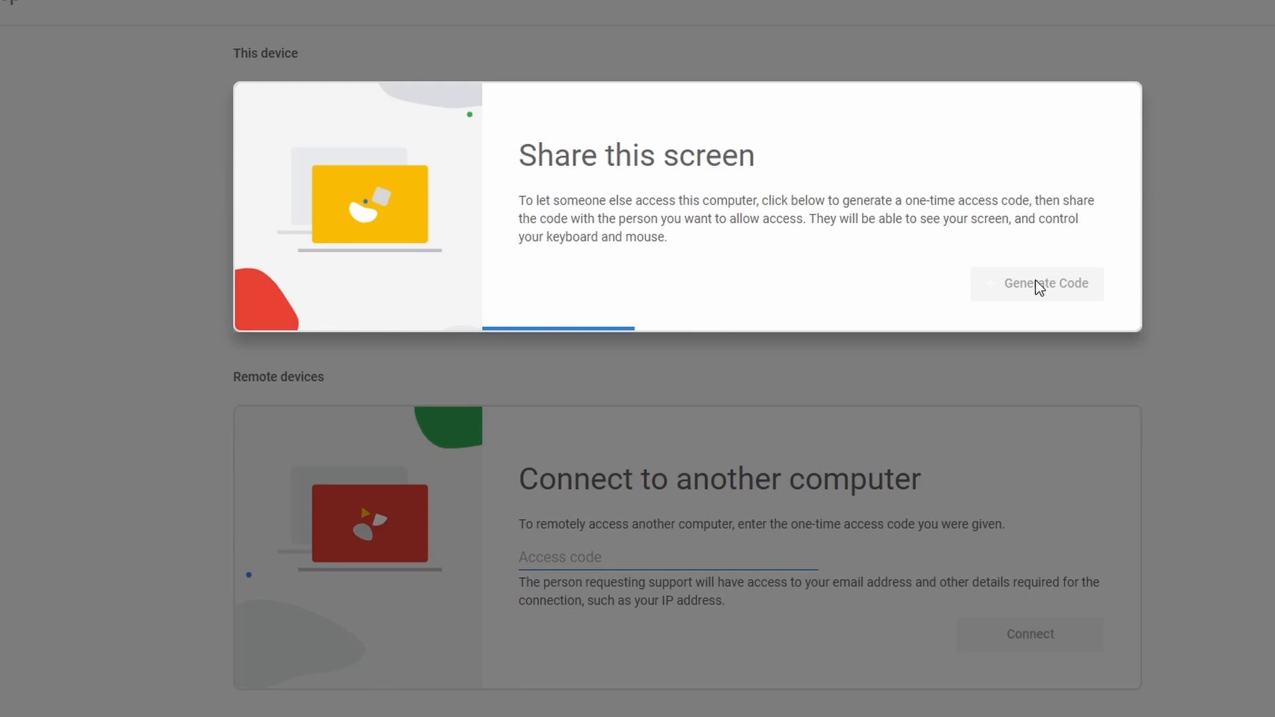
{"action": "left_click", "coordinate": [1045, 283]}
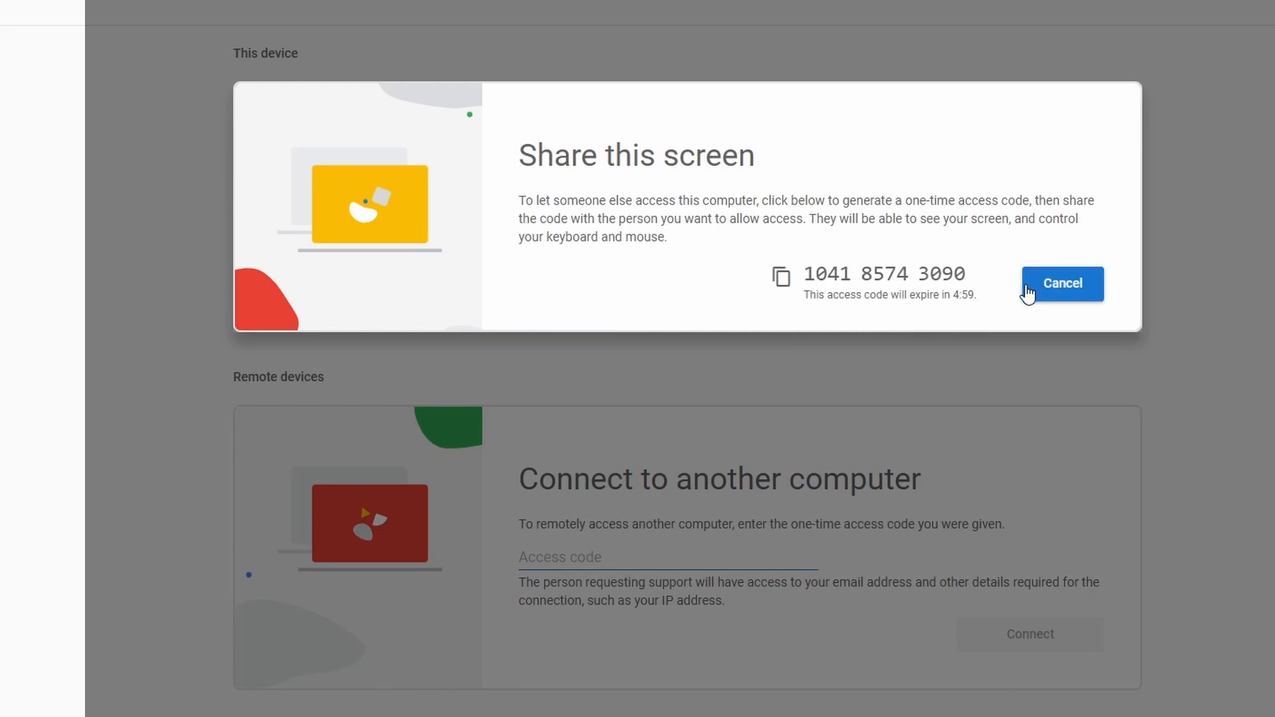
{"action": "left_click", "coordinate": [1061, 283]}
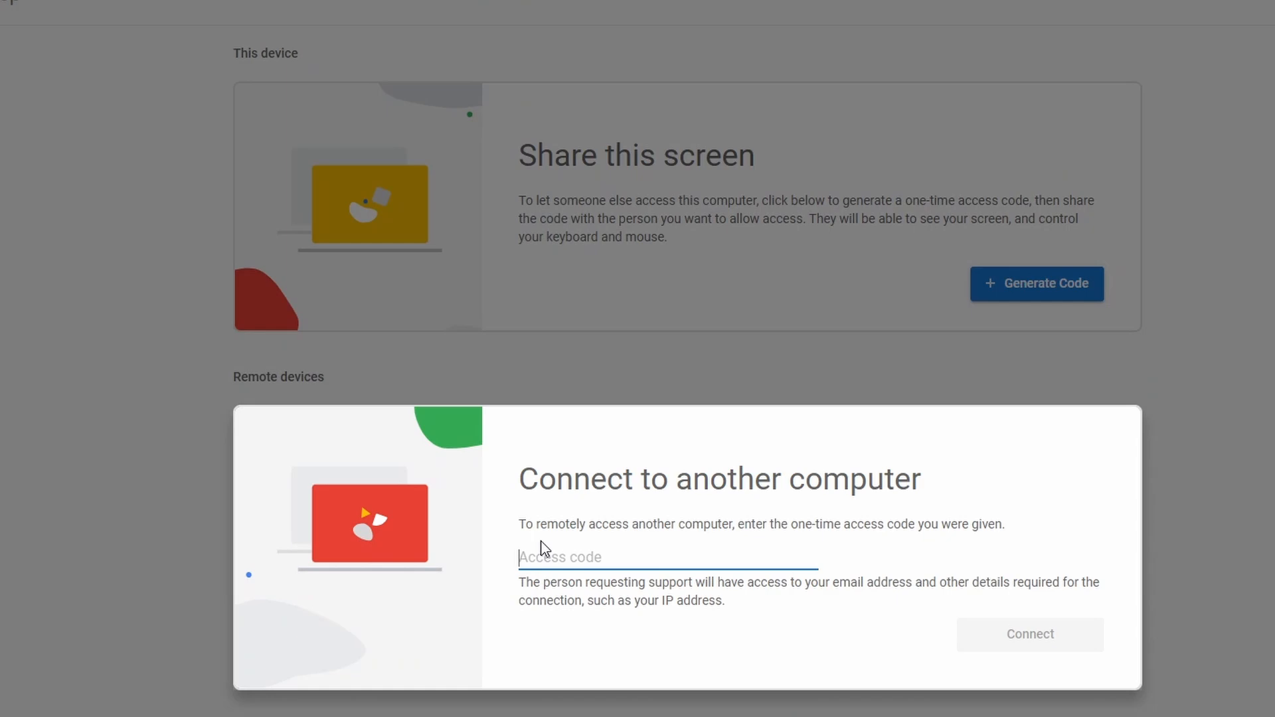
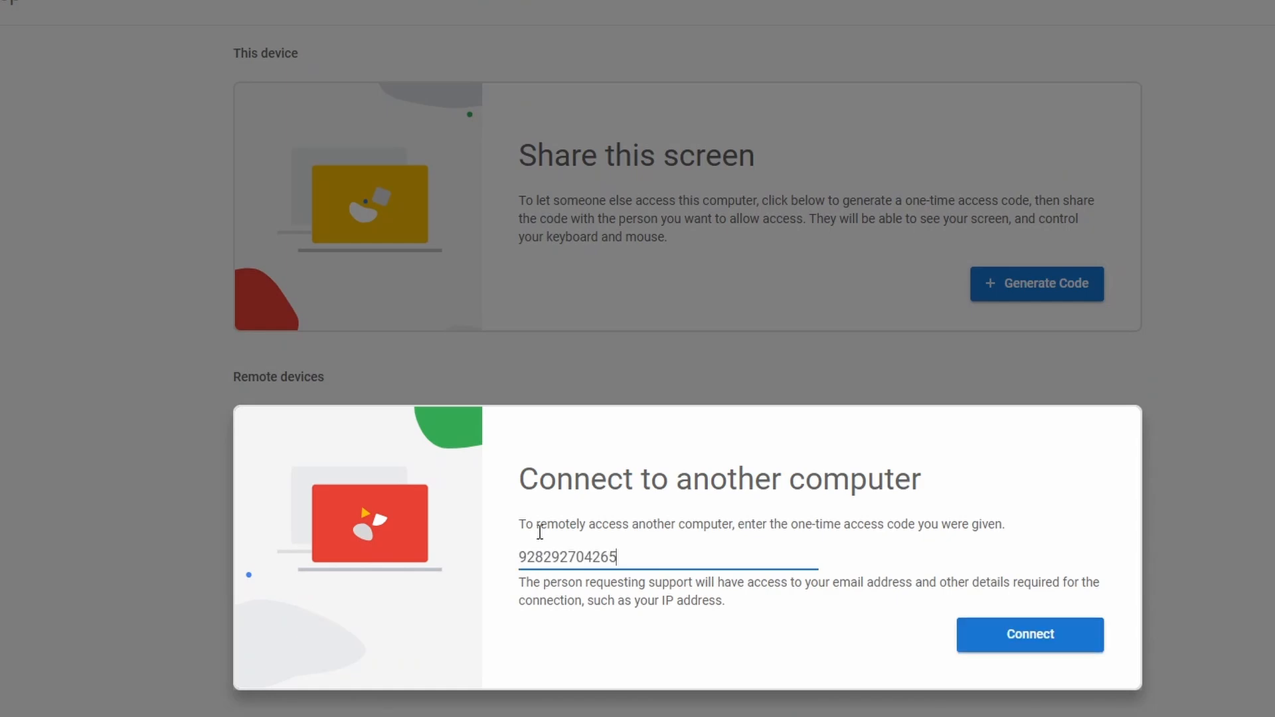
{"action": "left_click", "coordinate": [1029, 634]}
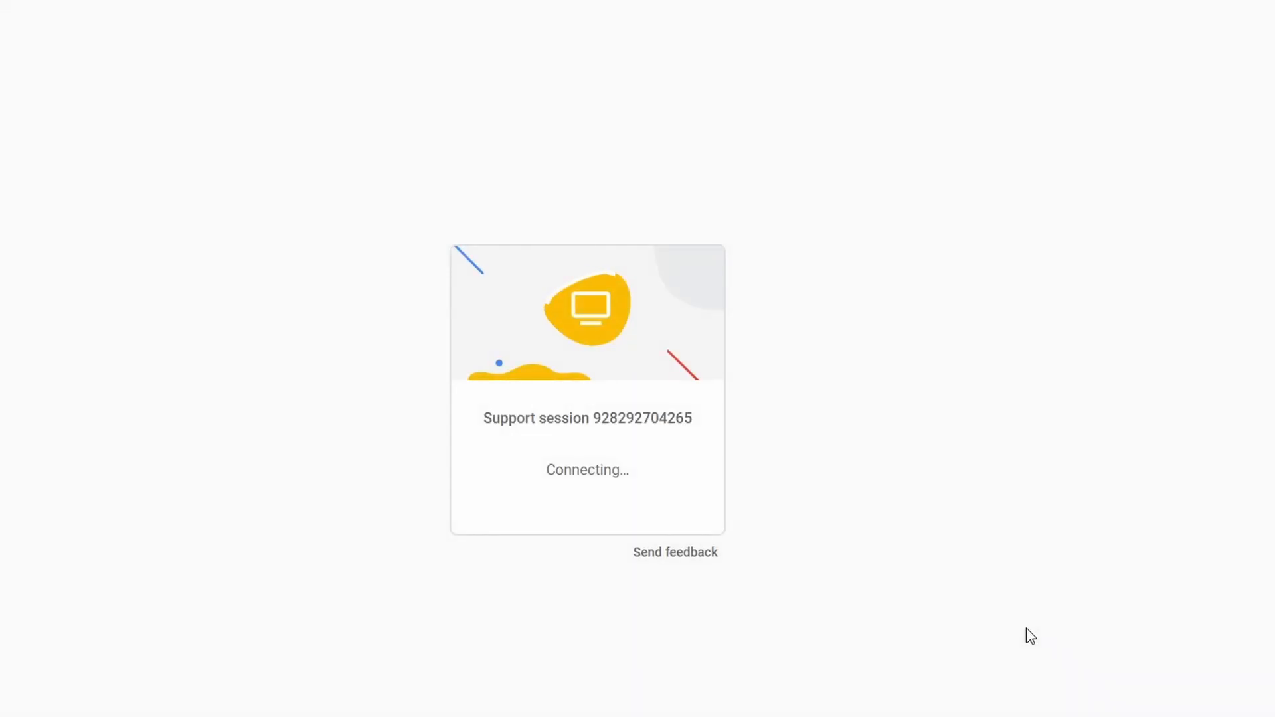